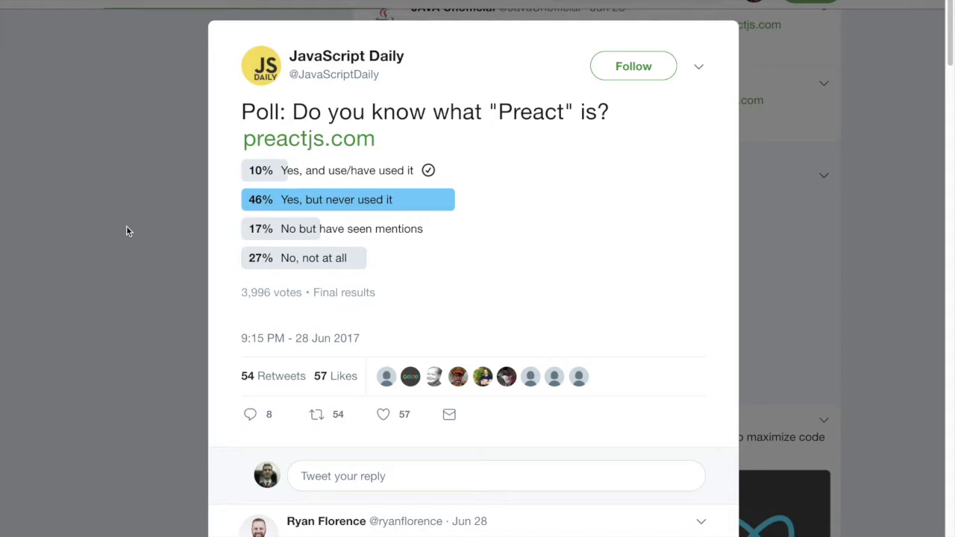
# Read down the Building m.uber article and highlight the sentence about swapping in Preact
pyautogui.scroll(-3)
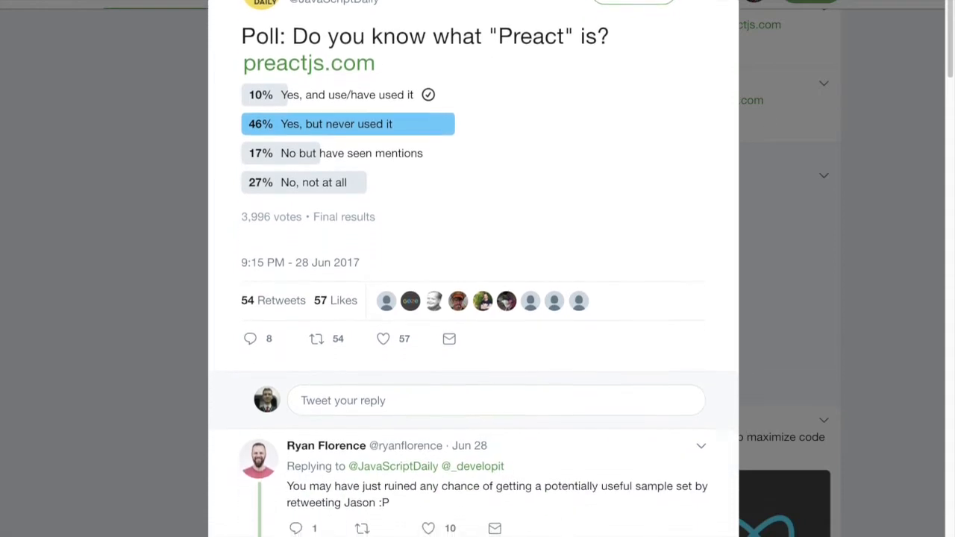
pyautogui.scroll(-3)
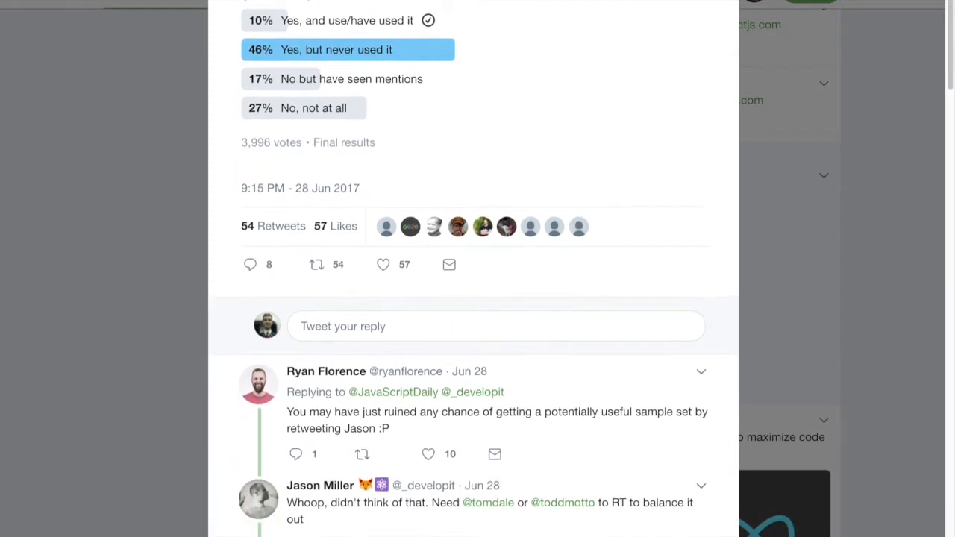
pyautogui.scroll(-3)
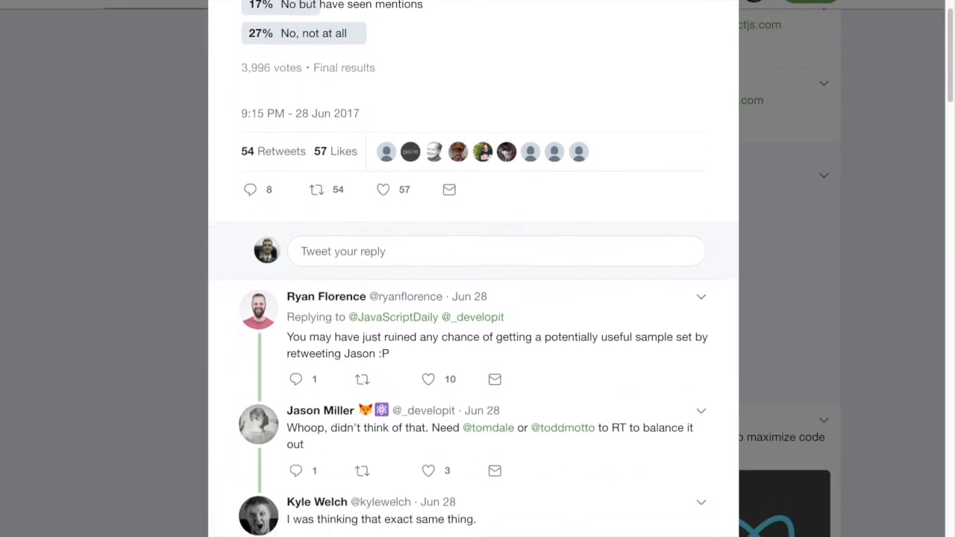
pyautogui.scroll(-3)
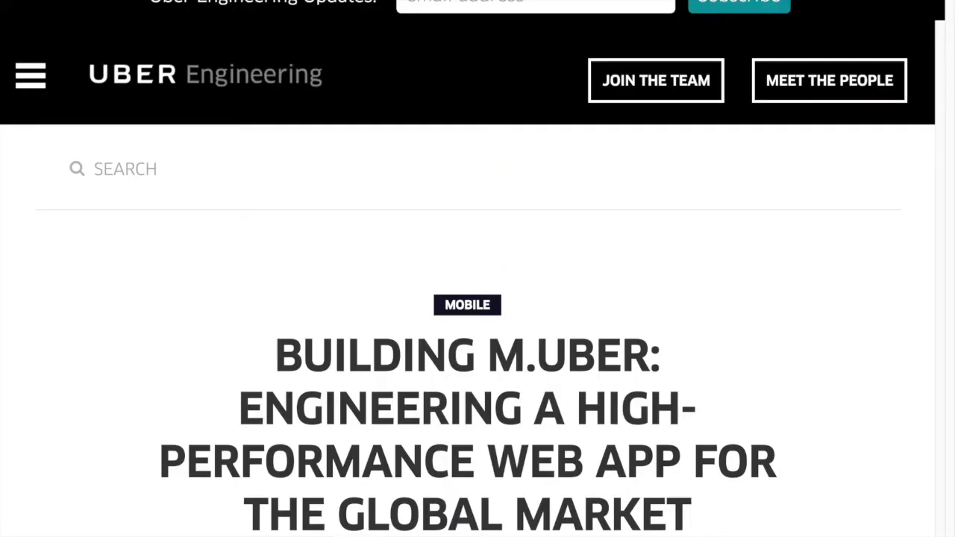
pyautogui.scroll(-3)
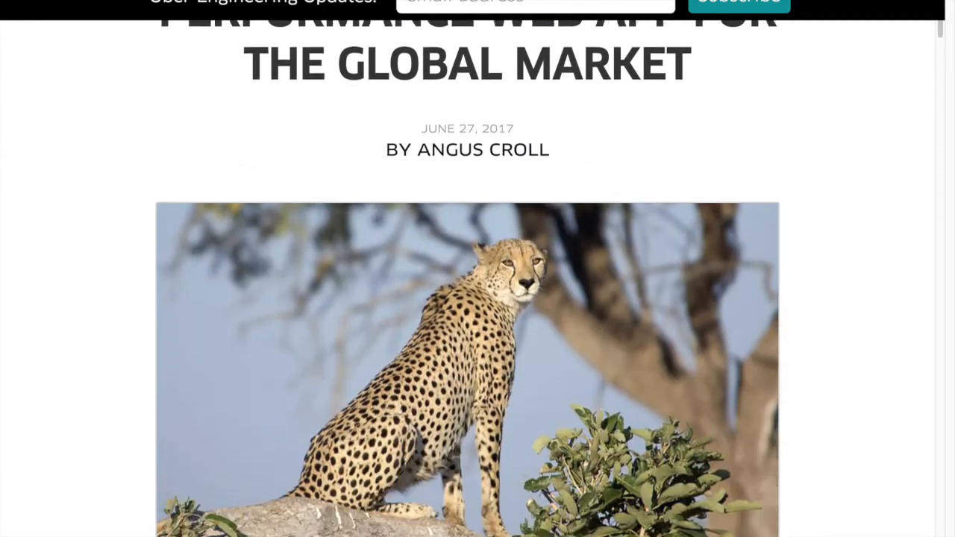
pyautogui.scroll(-3)
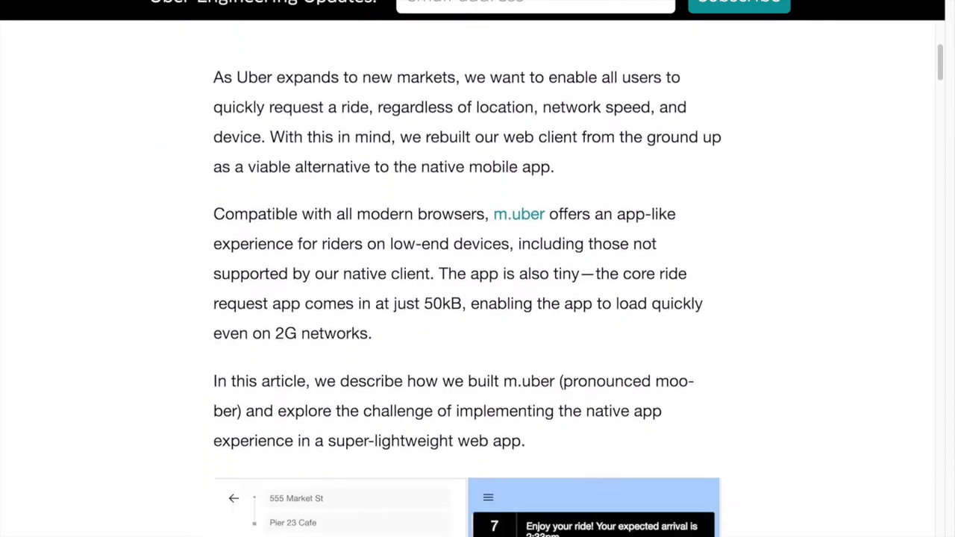
pyautogui.scroll(-3)
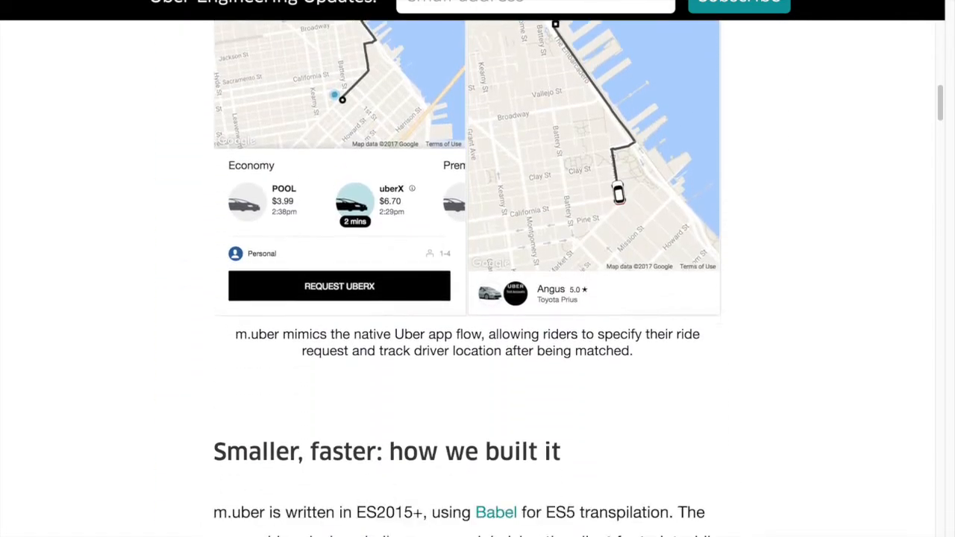
pyautogui.scroll(-3)
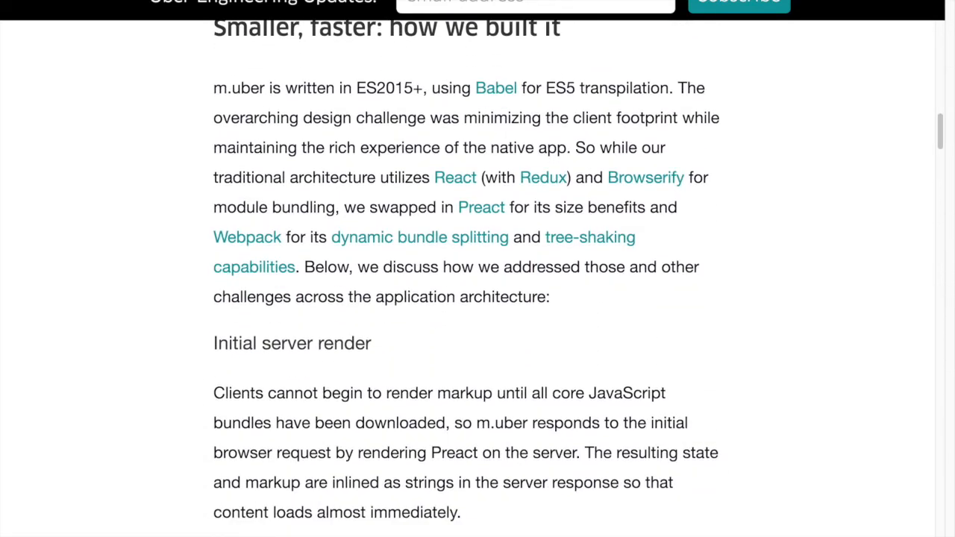
pyautogui.moveTo(344, 206); pyautogui.dragTo(507, 206)
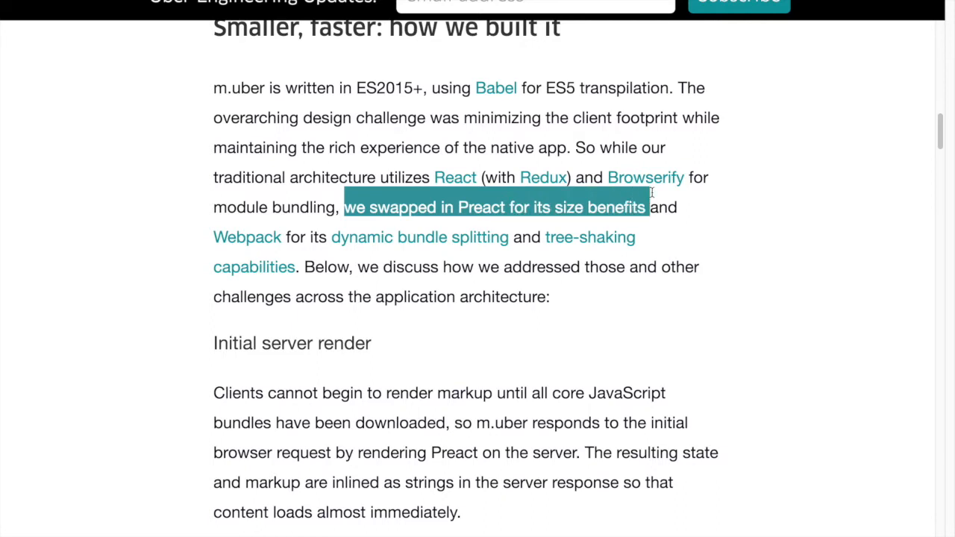
pyautogui.moveTo(652, 197)
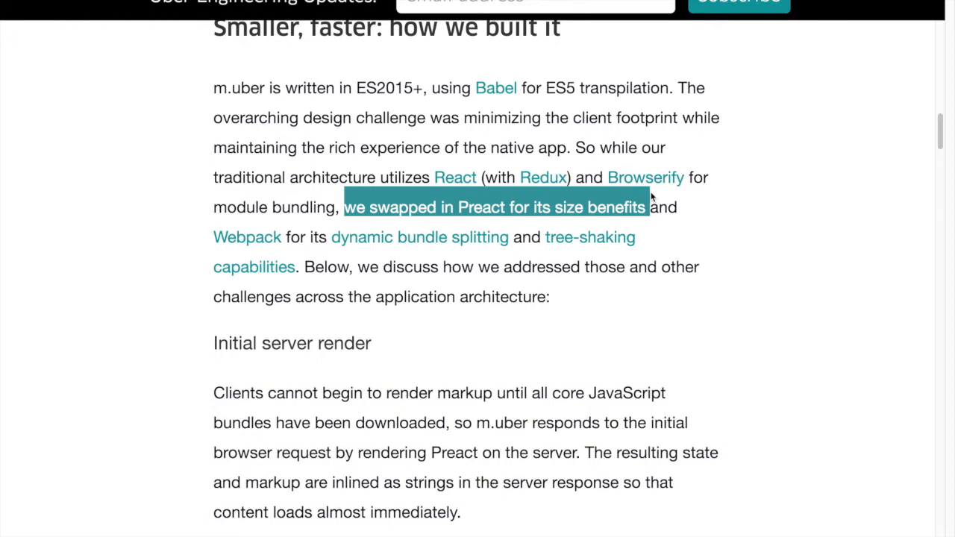
# Continue reading the m.uber article down to its Next Steps section
pyautogui.scroll(-3)
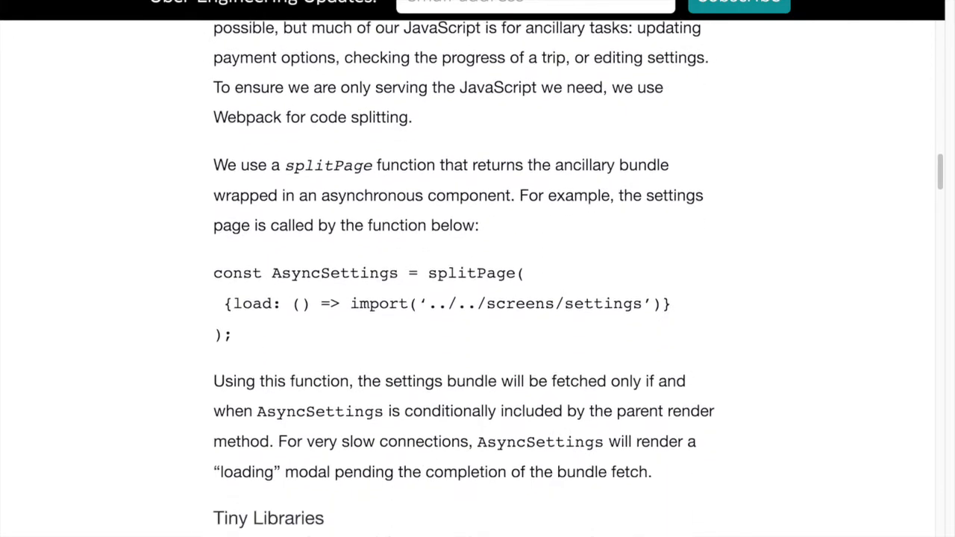
pyautogui.scroll(-3)
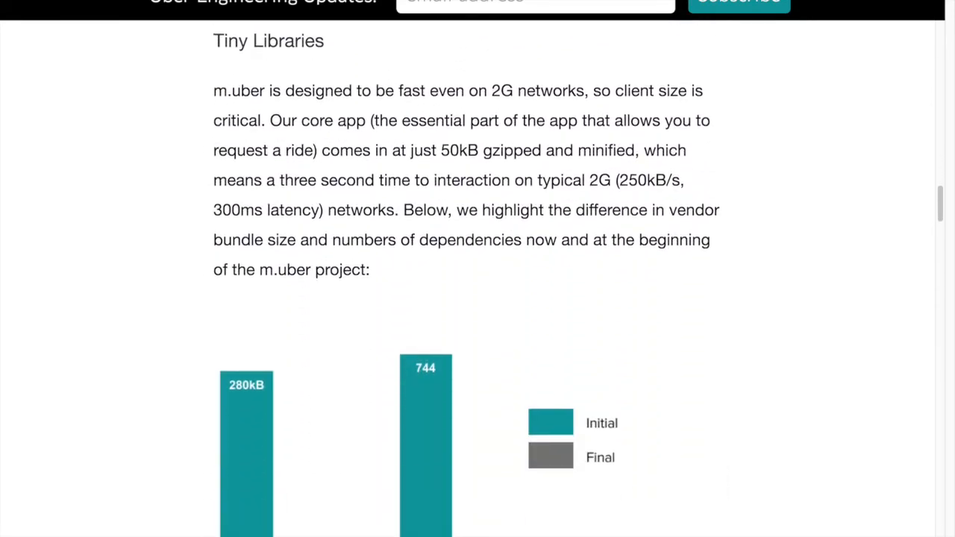
pyautogui.scroll(-3)
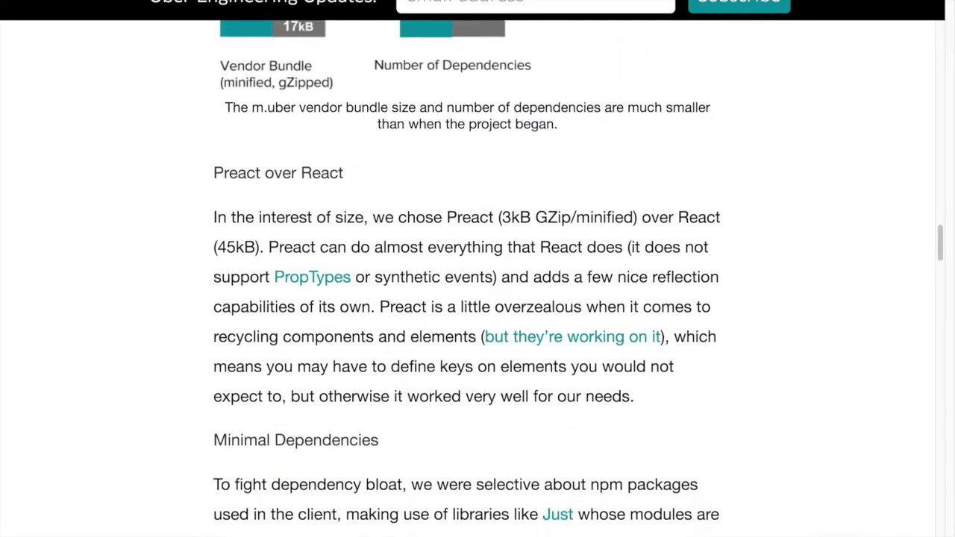
pyautogui.scroll(-3)
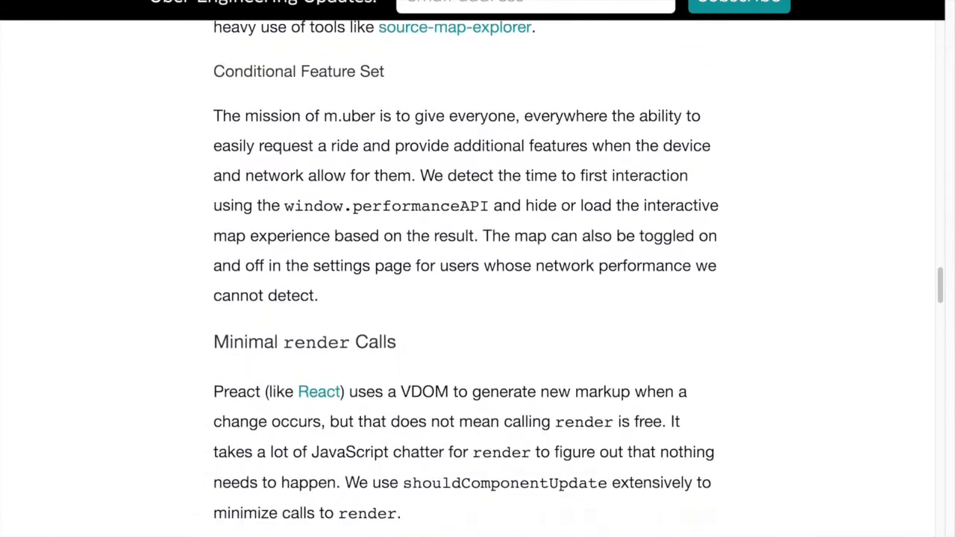
pyautogui.scroll(-3)
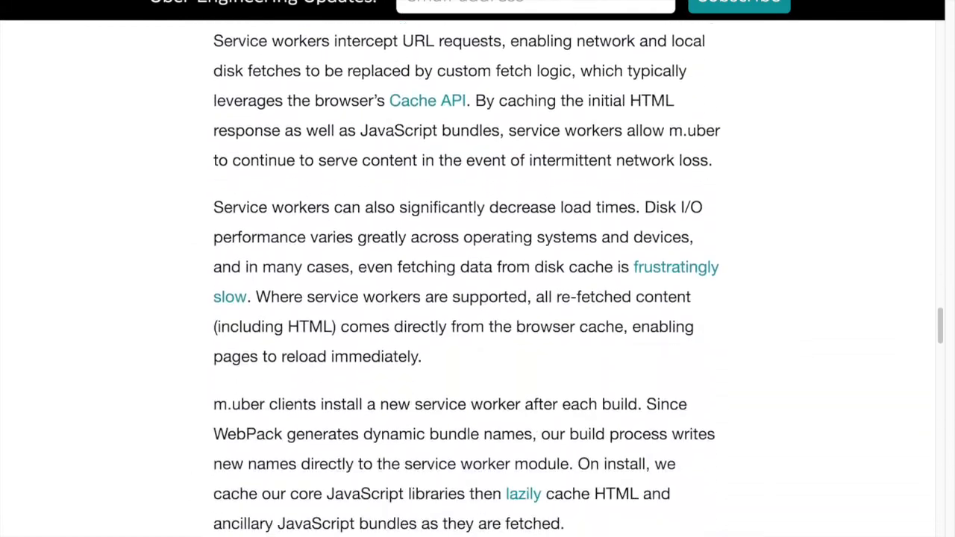
pyautogui.scroll(-3)
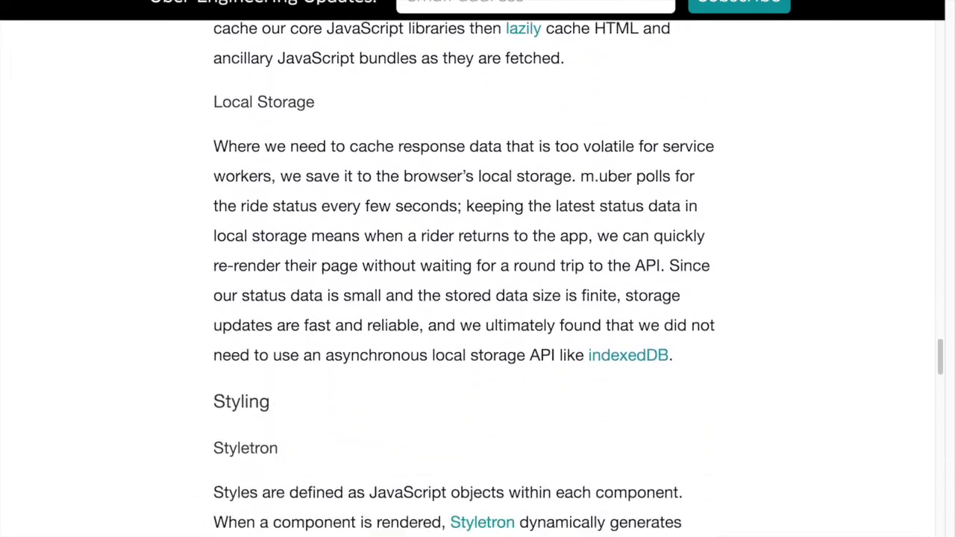
pyautogui.scroll(-3)
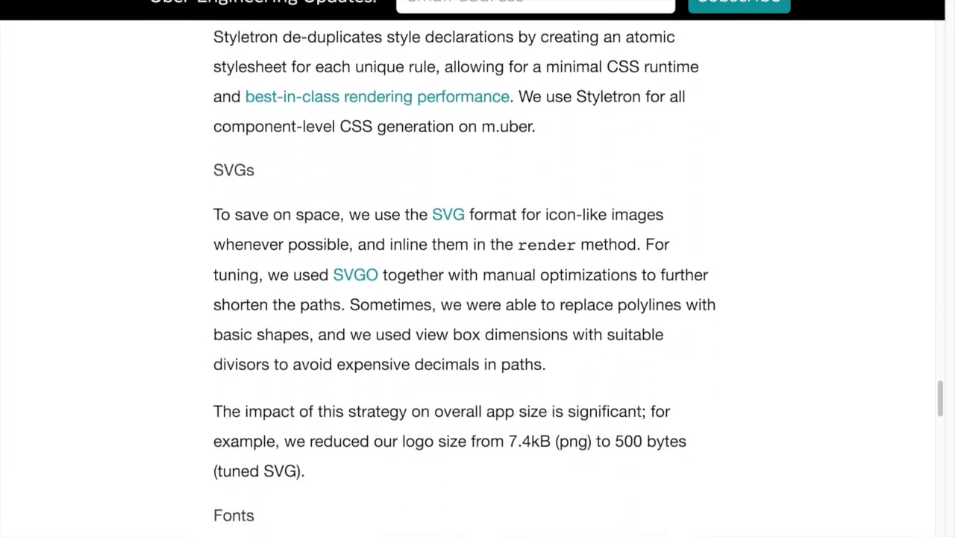
pyautogui.scroll(-3)
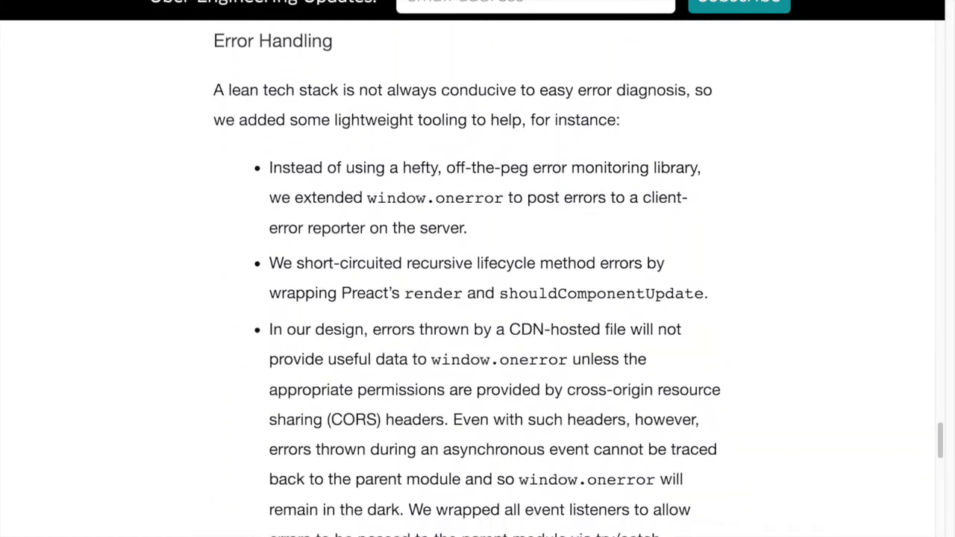
pyautogui.scroll(-3)
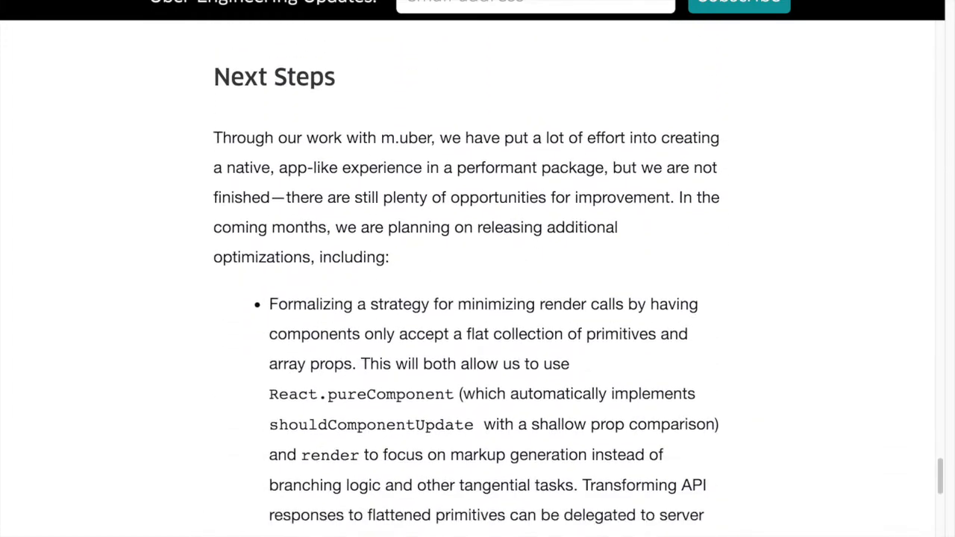
pyautogui.scroll(-3)
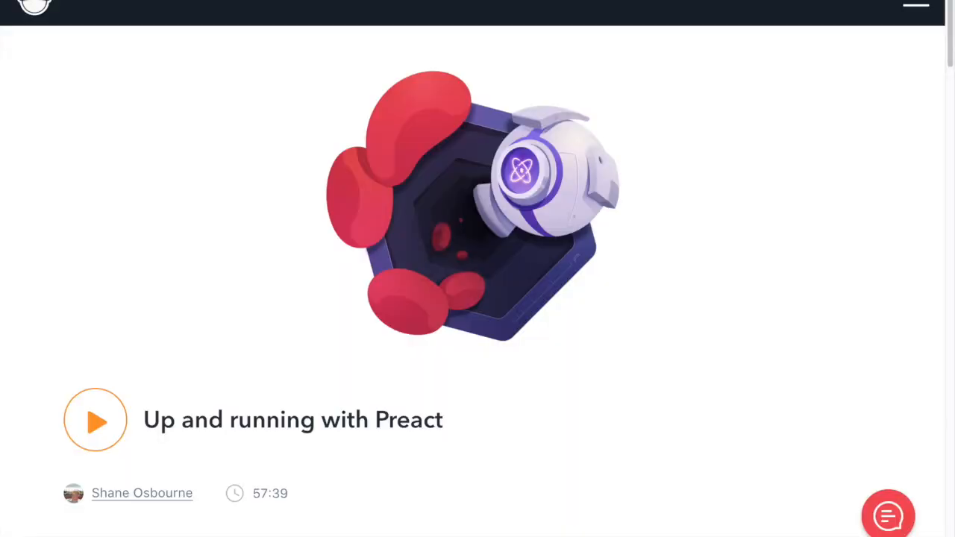
# Scroll down the egghead.io Preact course page through the first lessons in the list
pyautogui.scroll(-3)
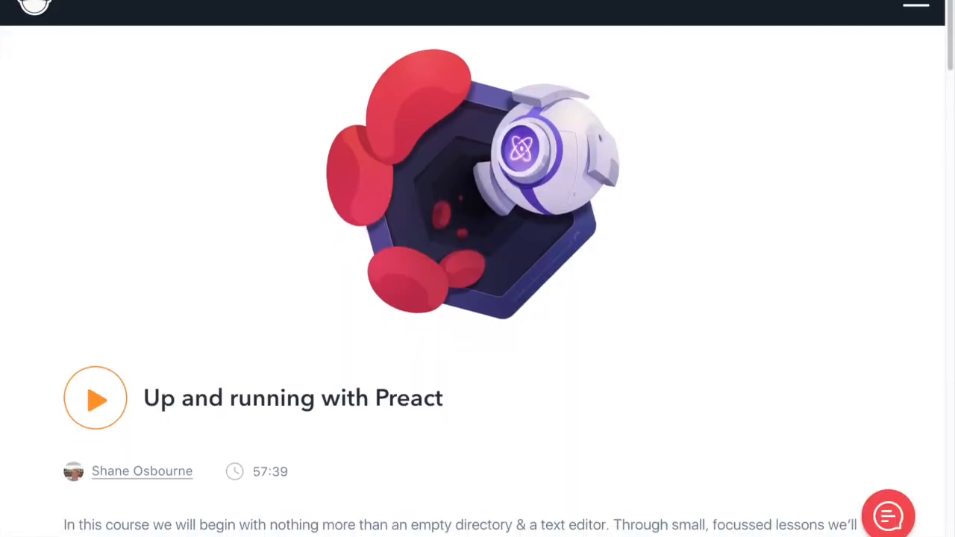
pyautogui.scroll(-3)
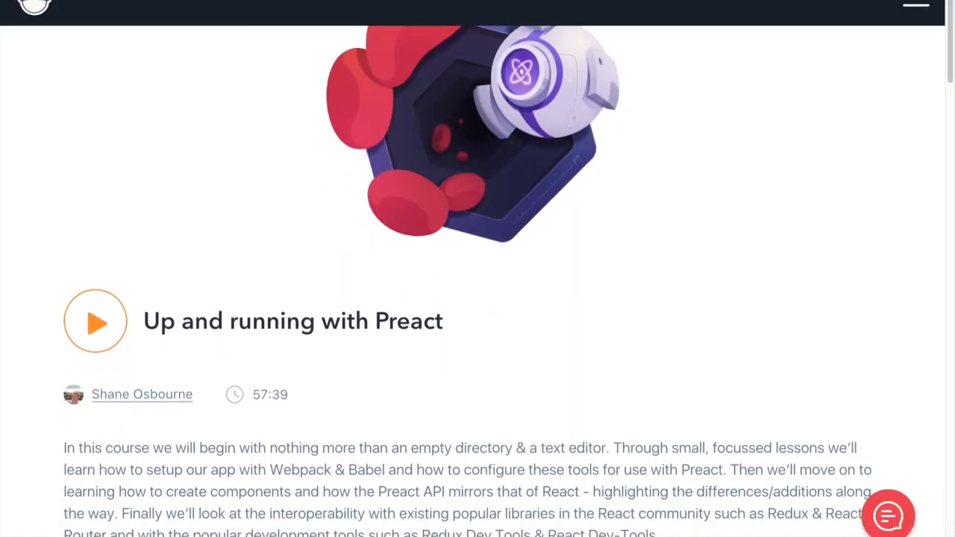
pyautogui.scroll(-3)
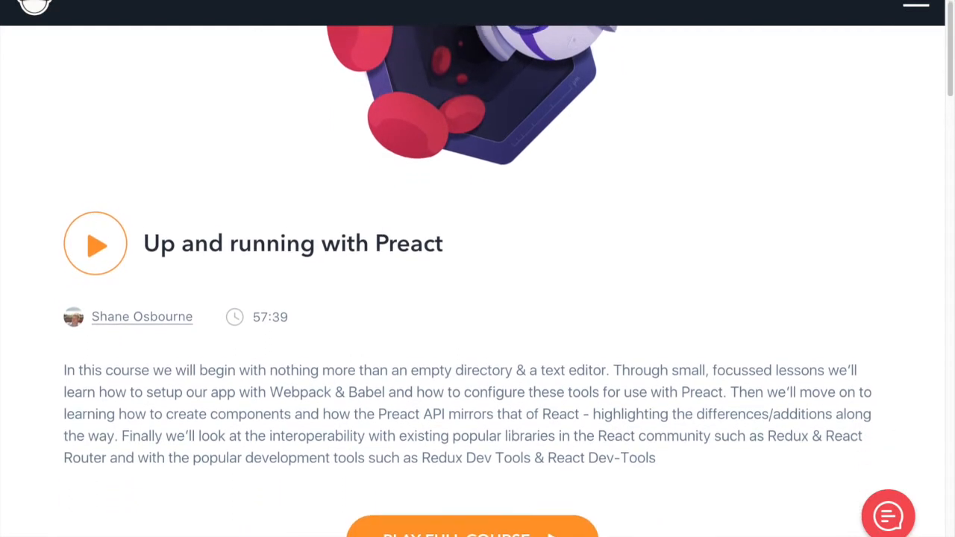
pyautogui.scroll(-3)
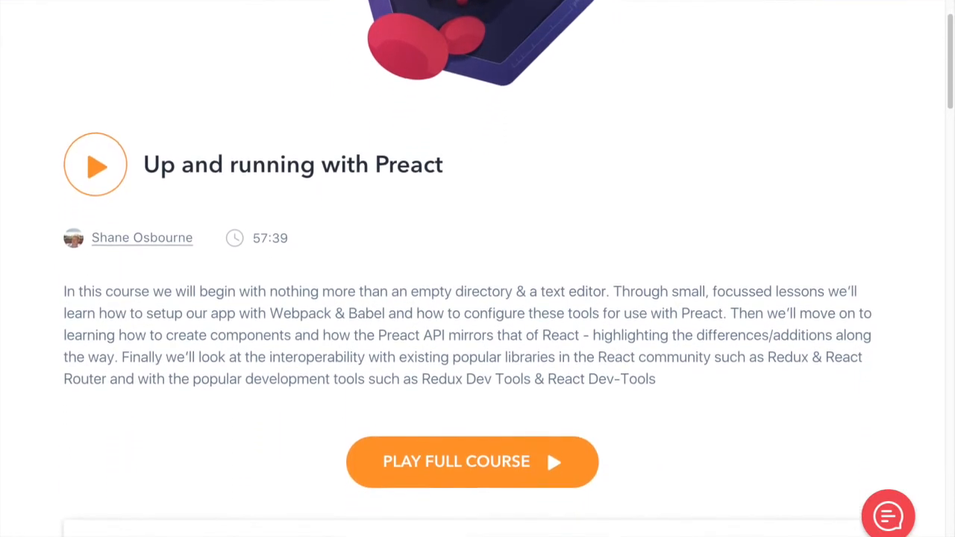
pyautogui.scroll(-3)
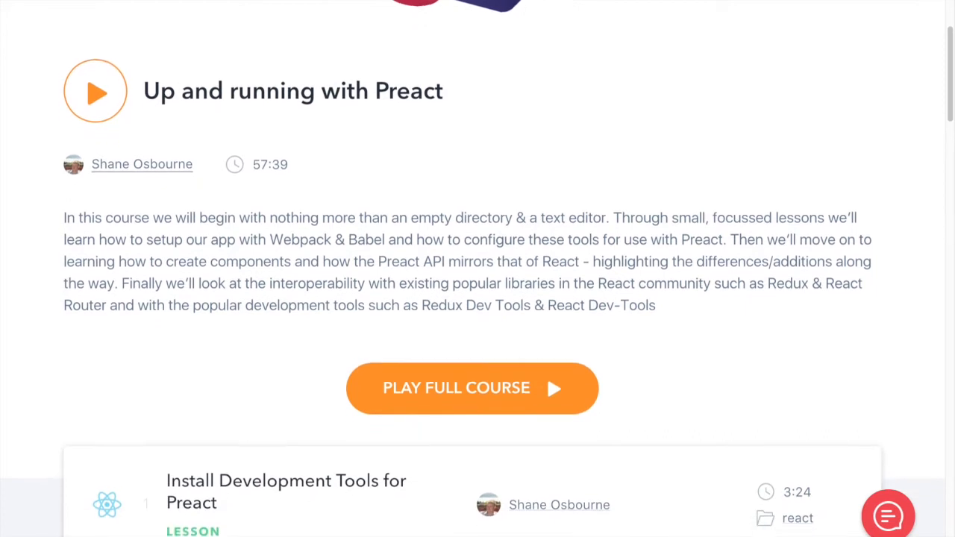
pyautogui.scroll(-3)
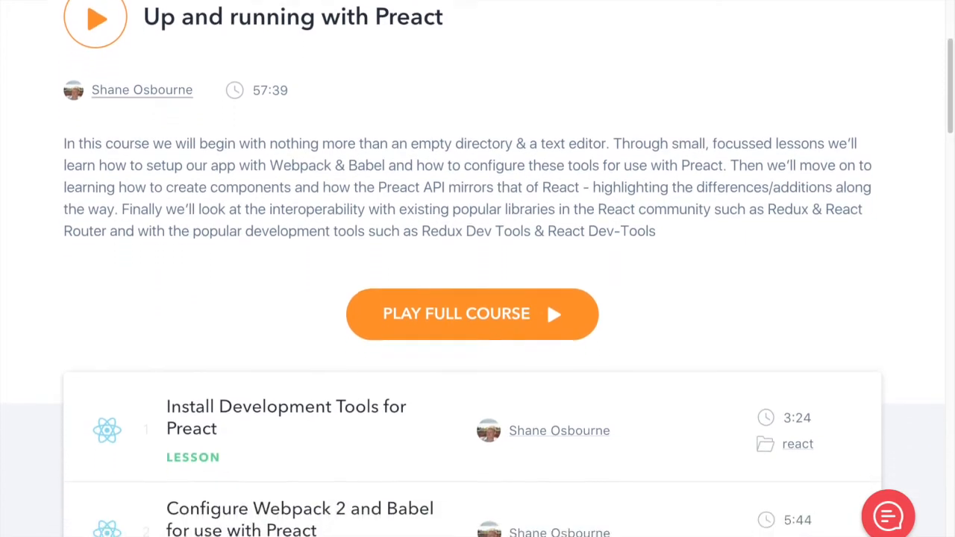
pyautogui.scroll(-3)
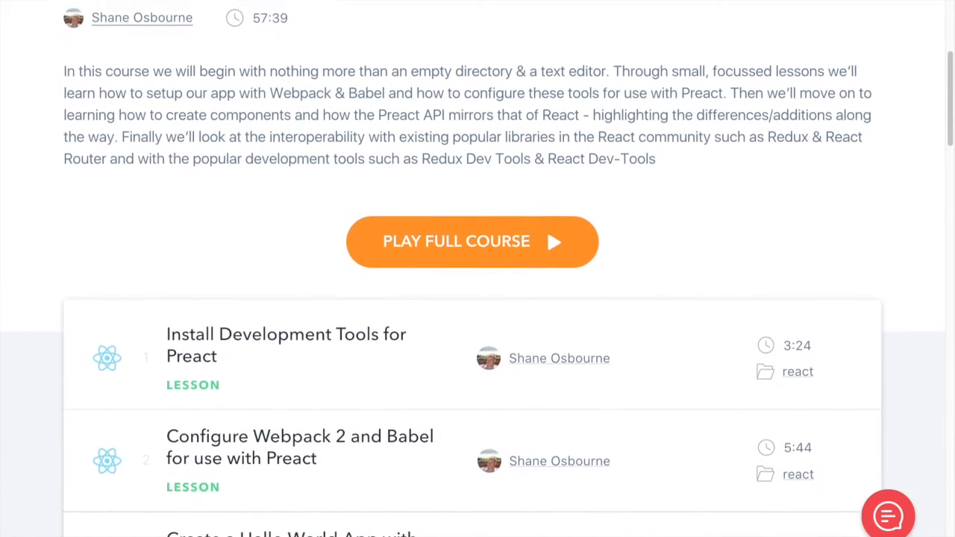
pyautogui.scroll(-3)
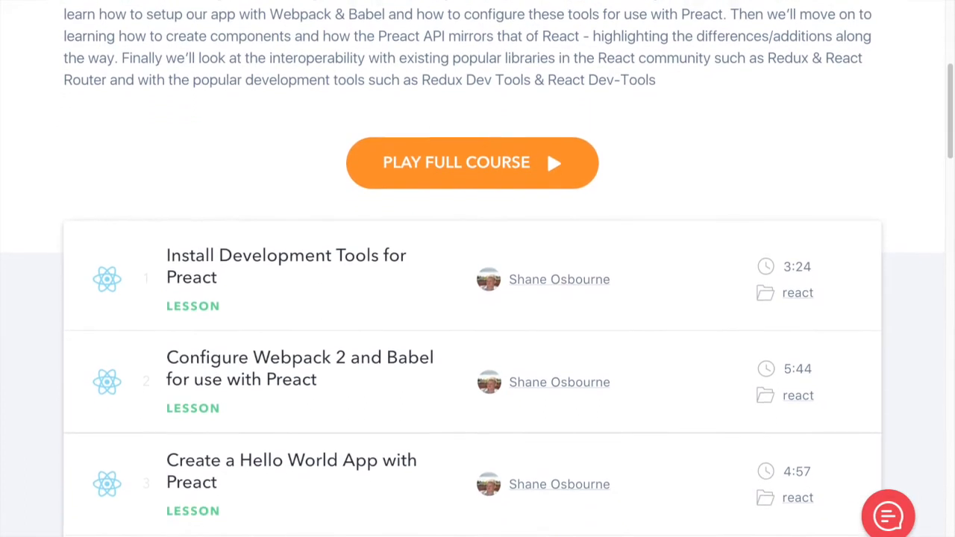
pyautogui.scroll(-3)
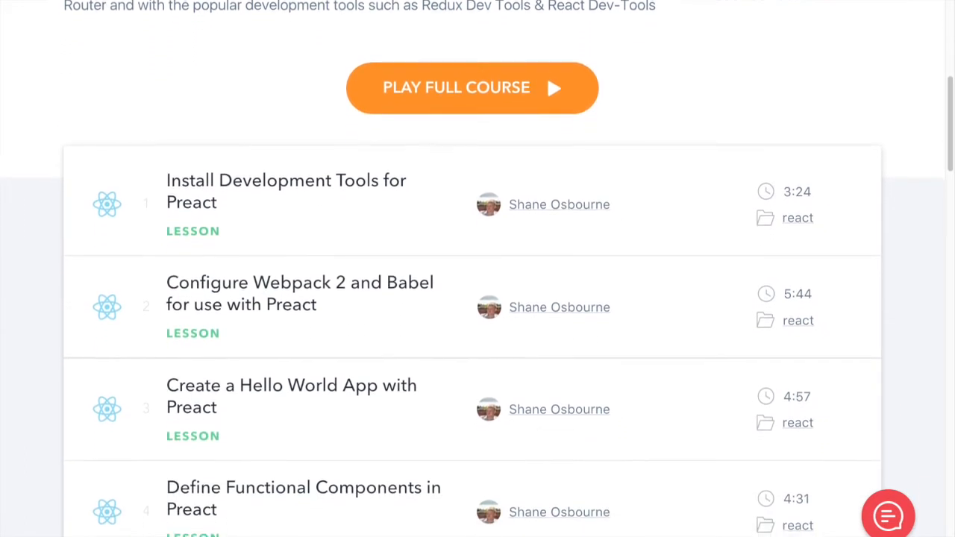
pyautogui.scroll(-3)
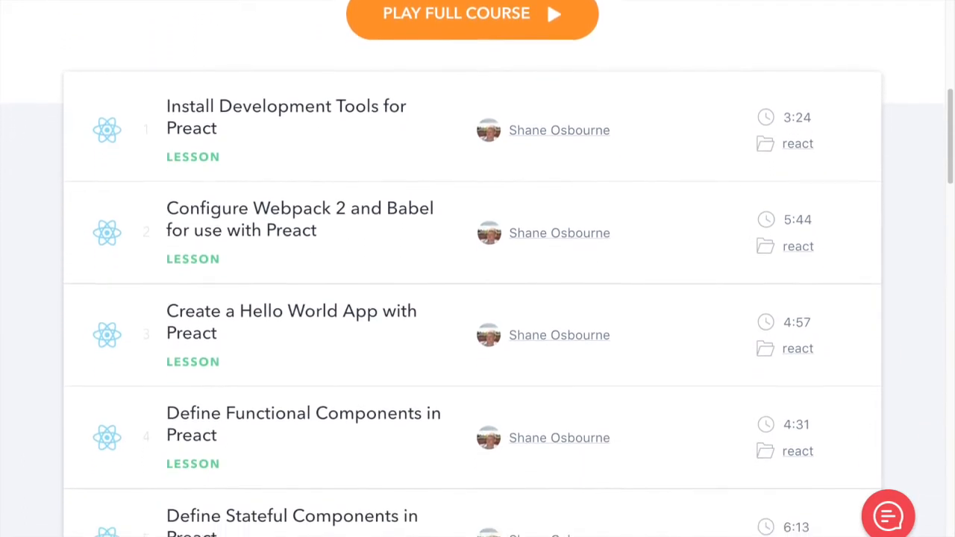
pyautogui.scroll(-3)
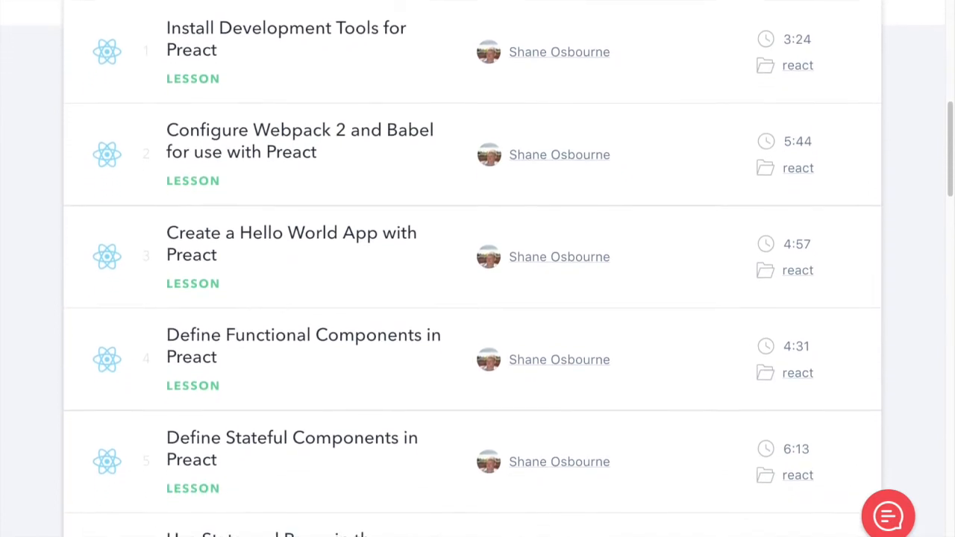
# Continue through the remaining lessons to the final Redux Dev-Tools lesson
pyautogui.scroll(-3)
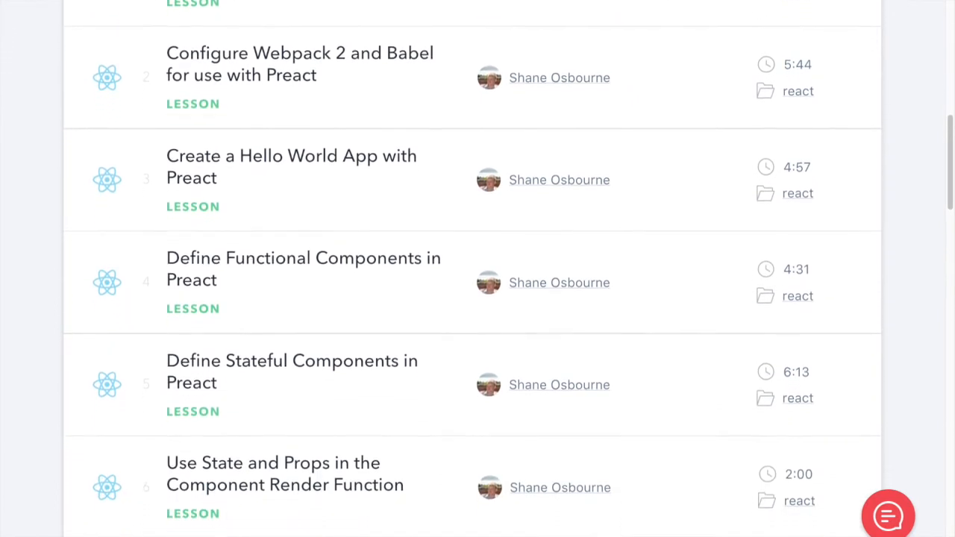
pyautogui.scroll(-3)
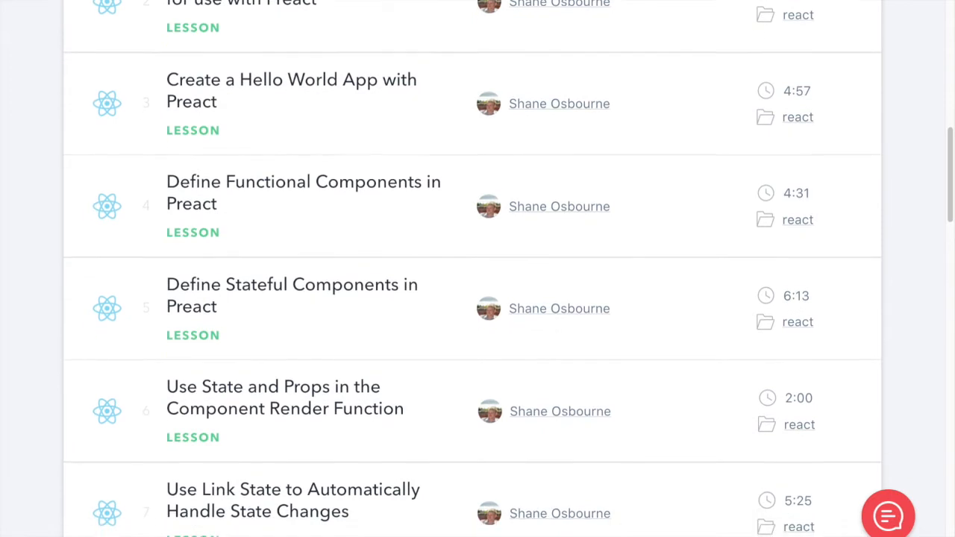
pyautogui.scroll(-3)
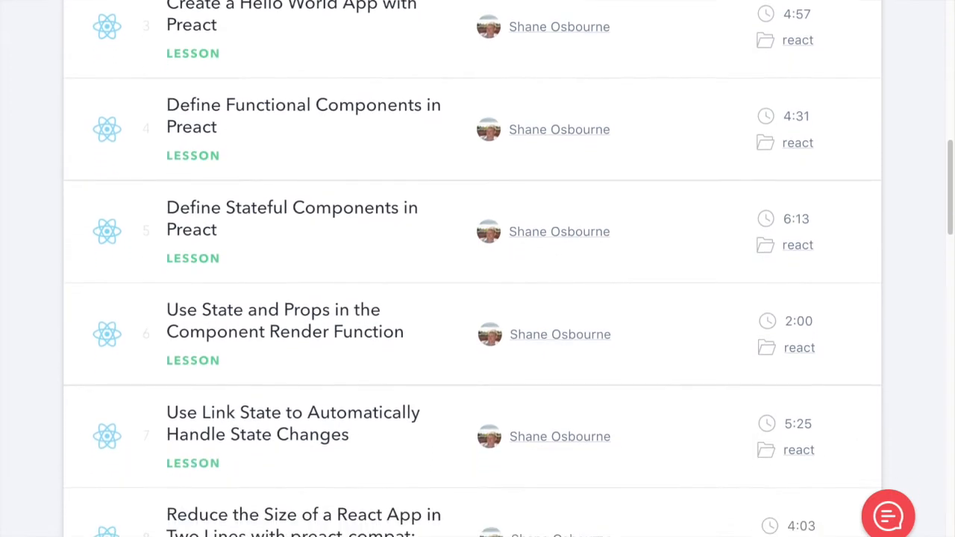
pyautogui.scroll(-3)
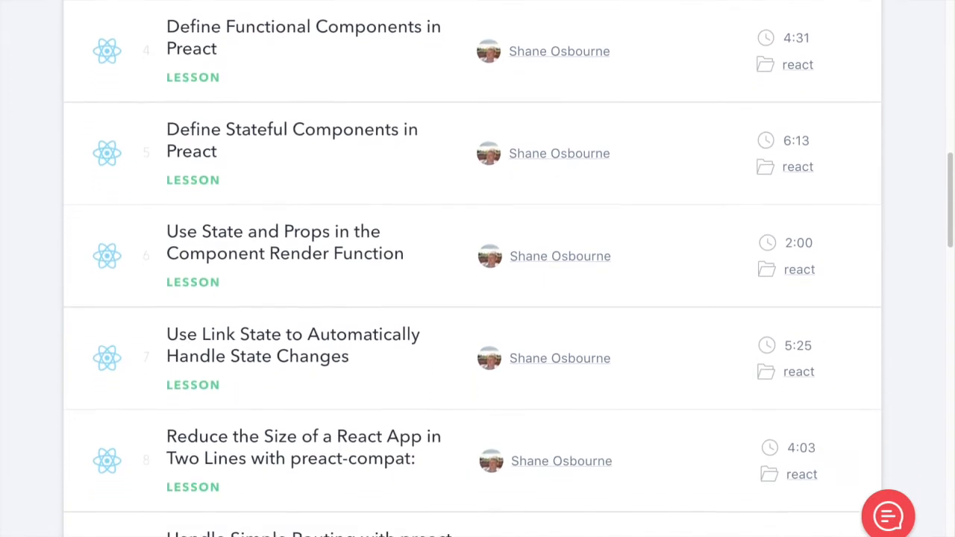
pyautogui.scroll(-3)
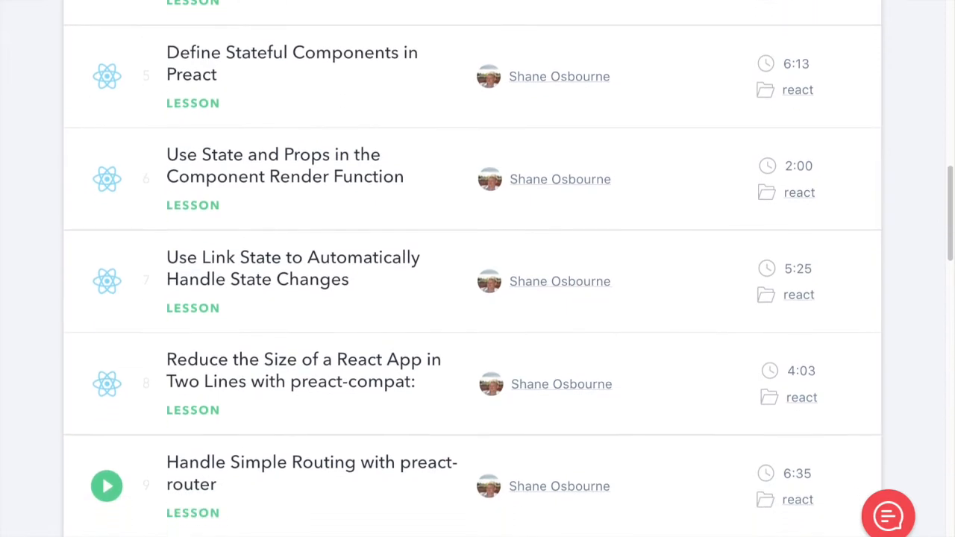
pyautogui.scroll(-3)
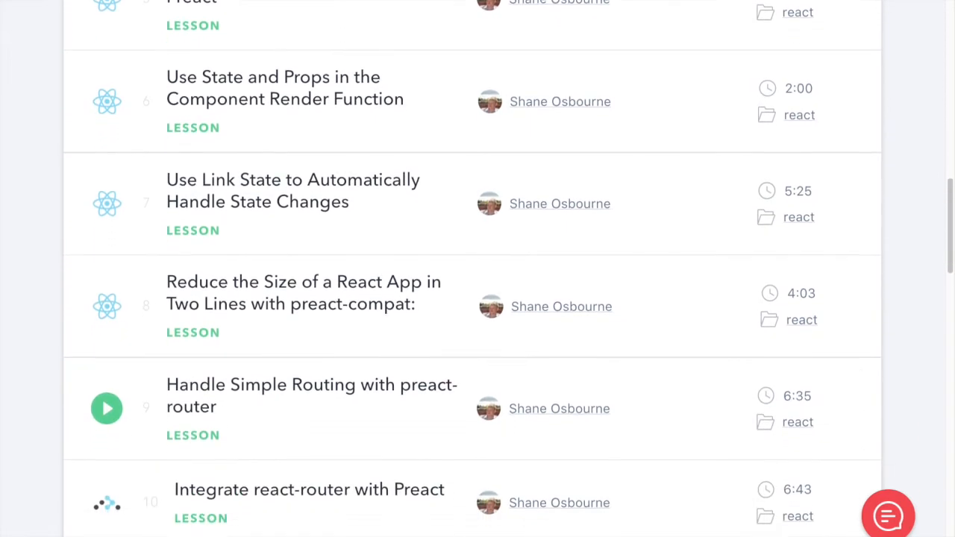
pyautogui.scroll(-3)
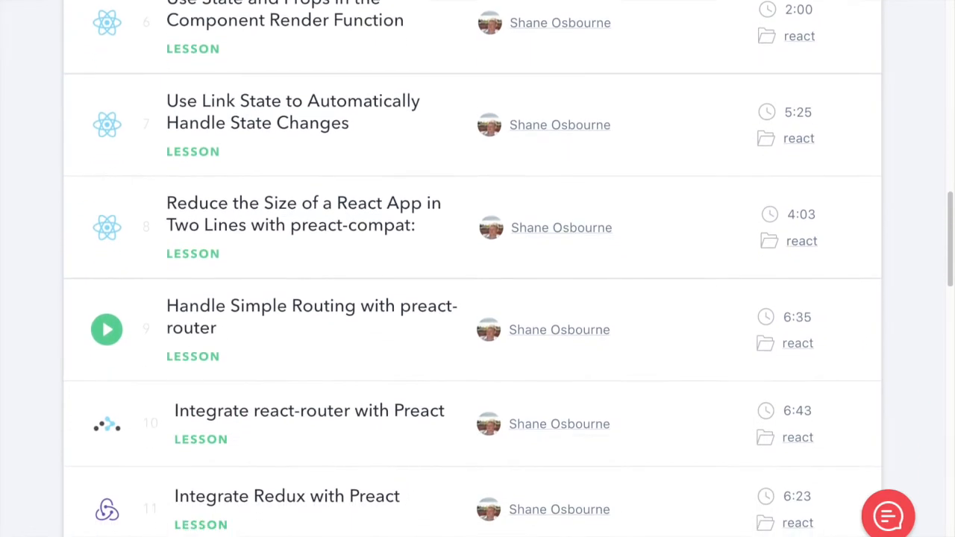
pyautogui.scroll(-3)
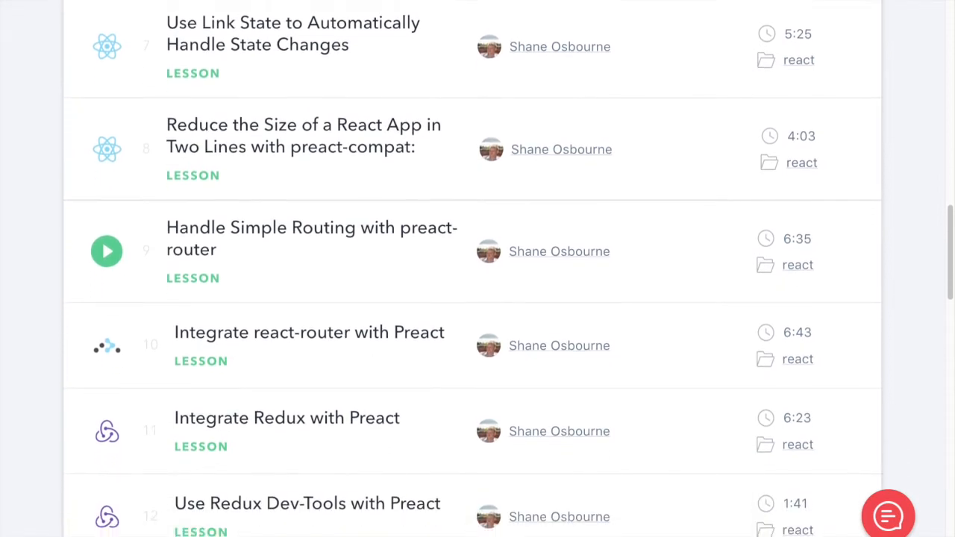
pyautogui.scroll(-3)
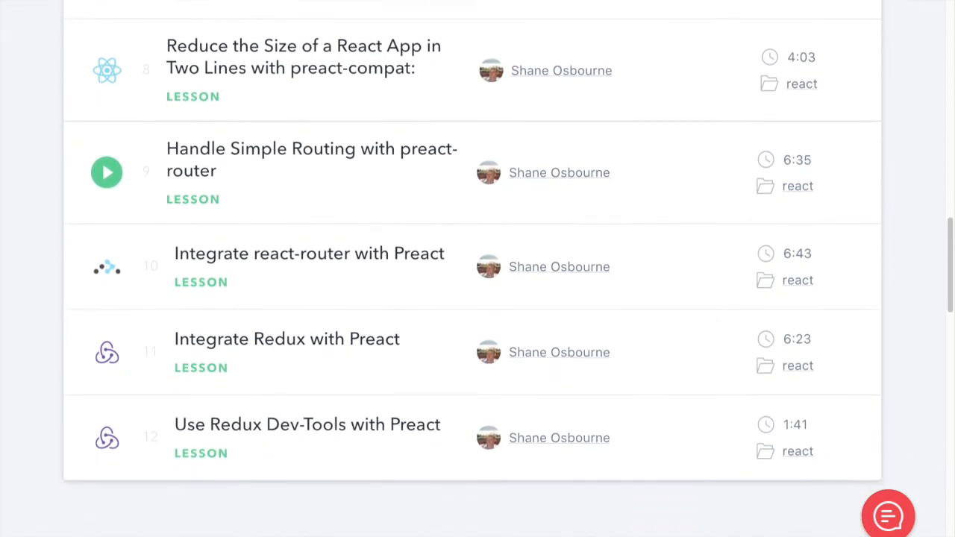
pyautogui.scroll(-3)
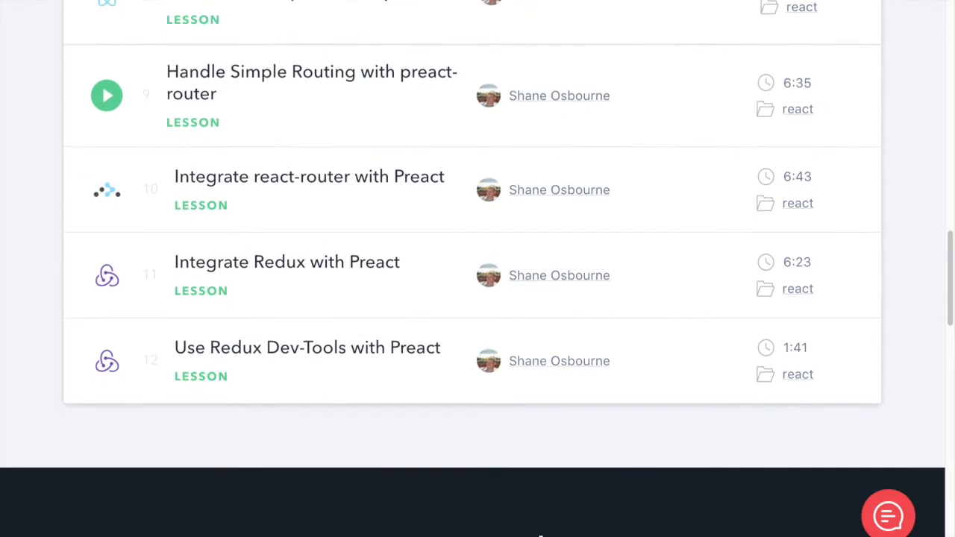
pyautogui.scroll(-3)
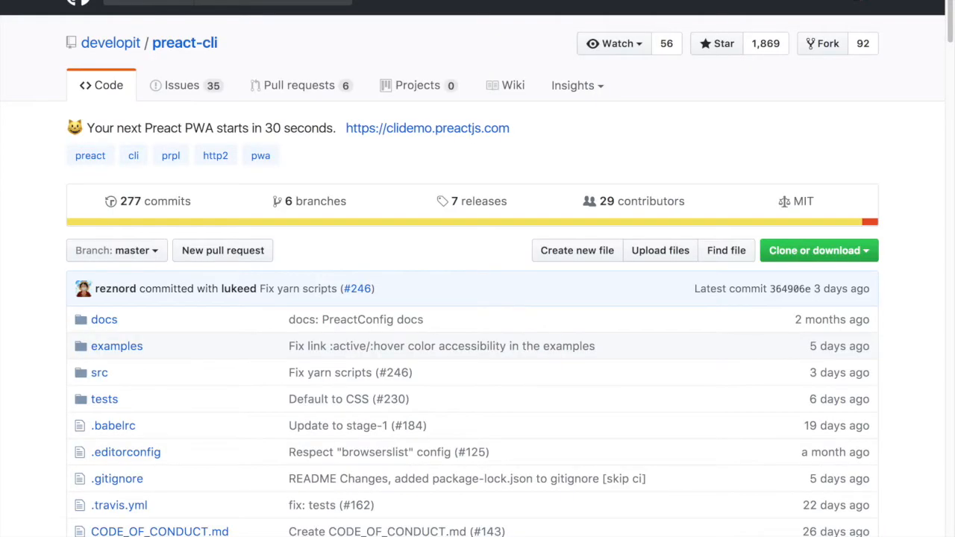
# Scroll the developit/preact-cli repository past its file list into the README's Features section
pyautogui.scroll(-3)
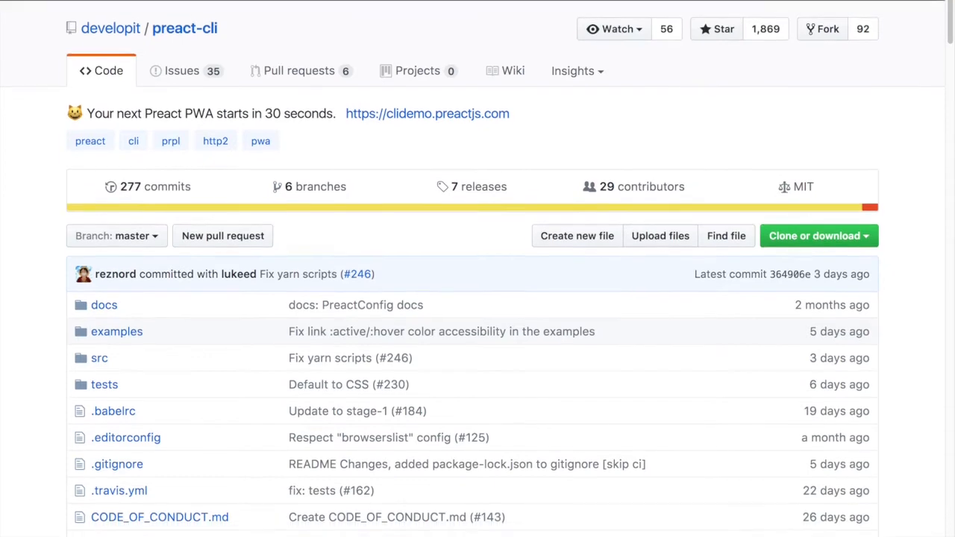
pyautogui.scroll(-3)
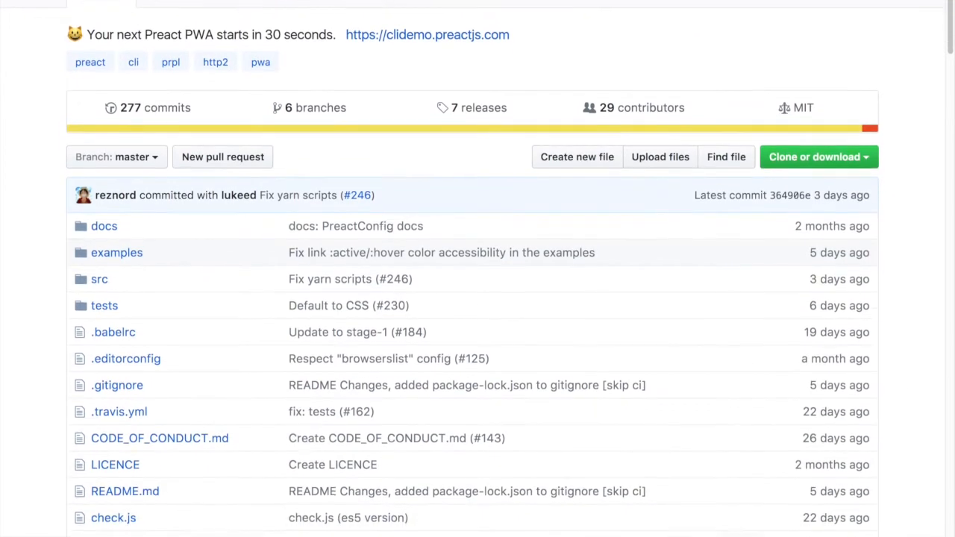
pyautogui.scroll(-3)
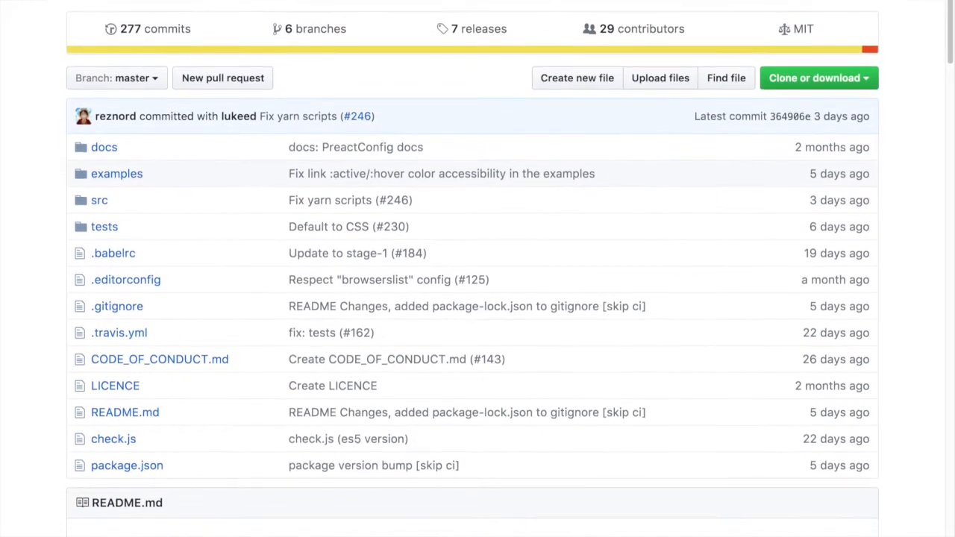
pyautogui.scroll(-3)
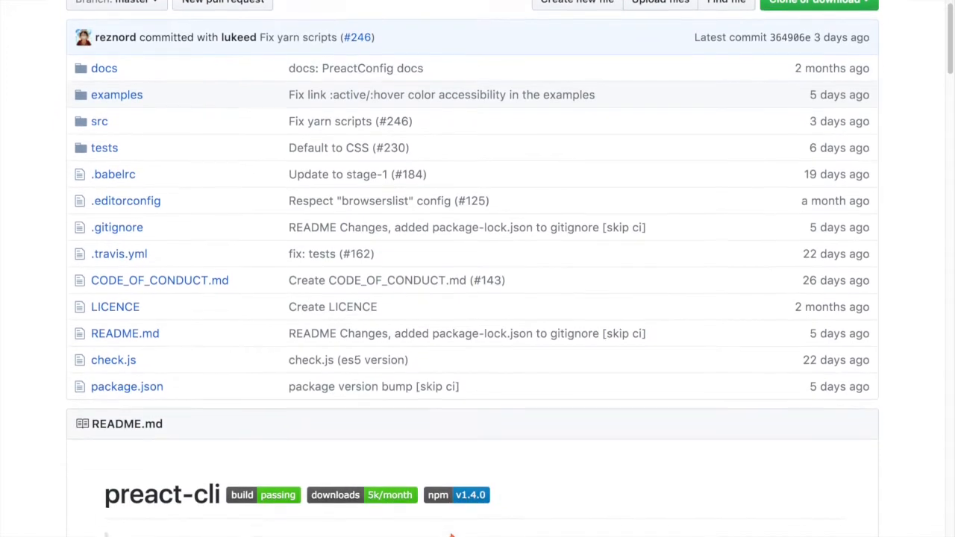
pyautogui.scroll(-3)
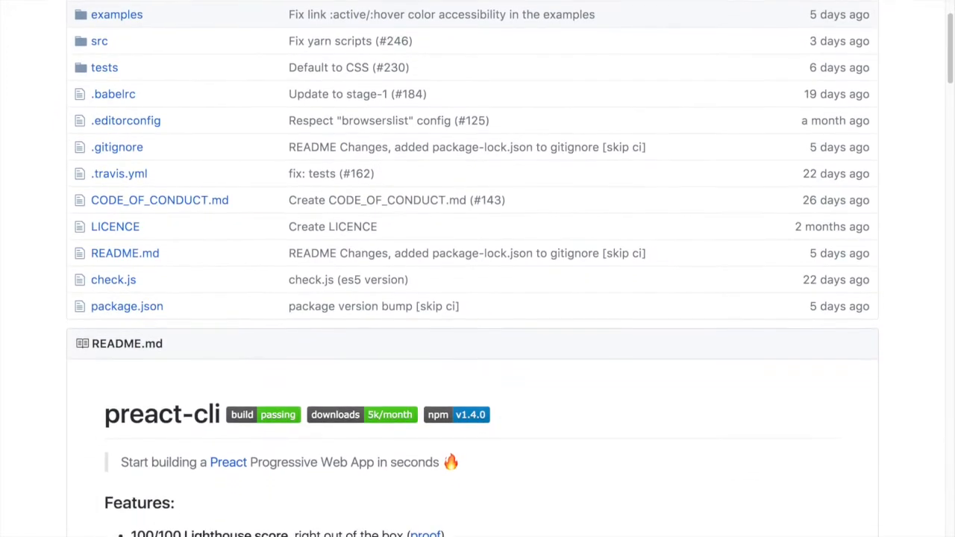
pyautogui.scroll(-3)
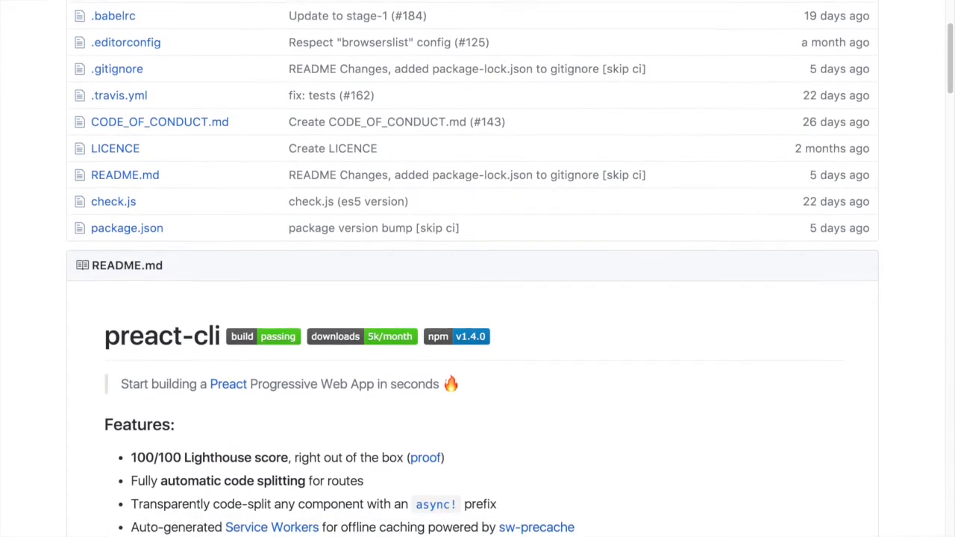
pyautogui.scroll(-3)
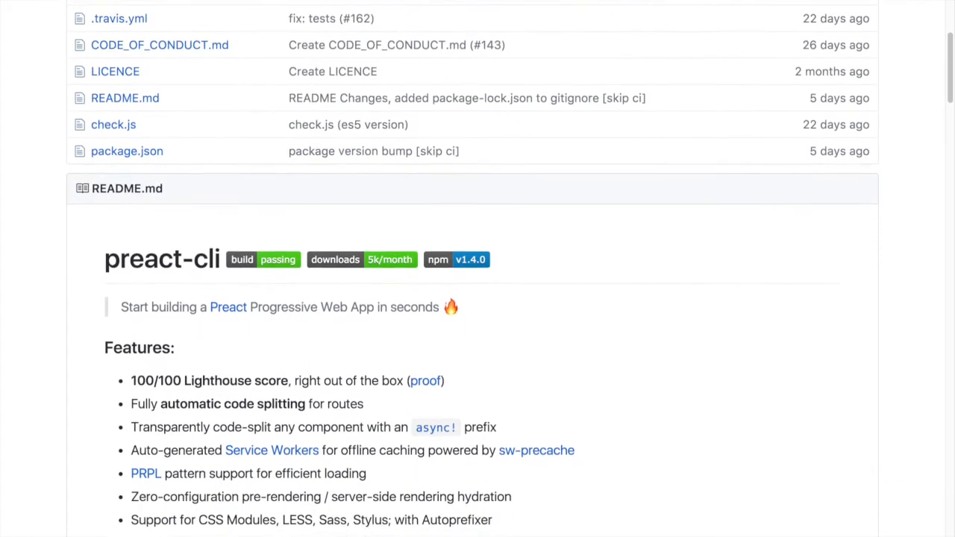
pyautogui.scroll(-3)
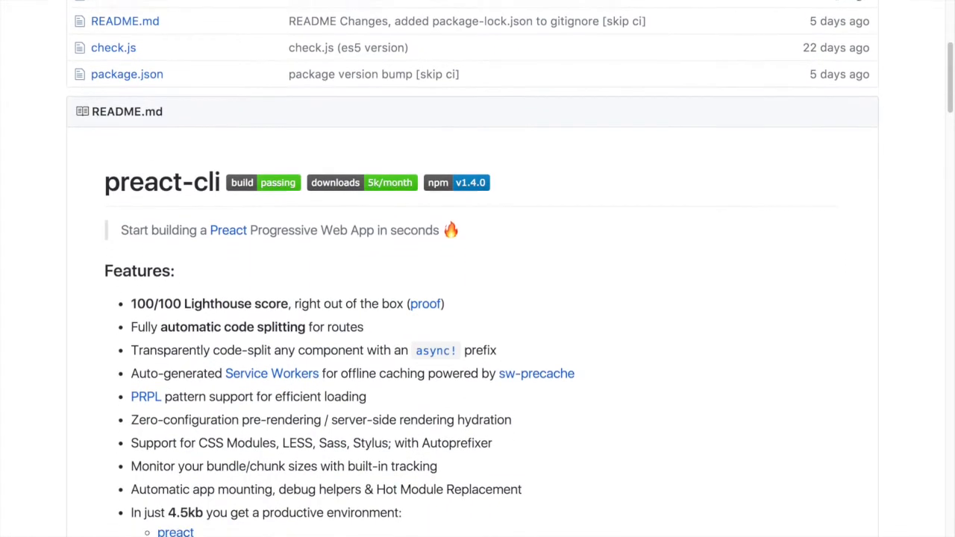
# Read the preact-cli README past Commands and Quickstart into Using Yarn, up to CLI Options
pyautogui.scroll(-3)
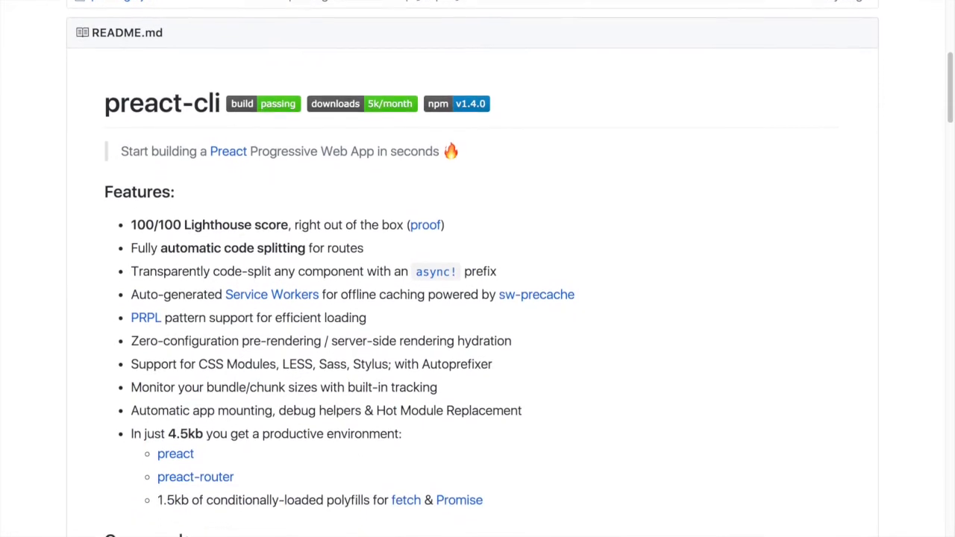
pyautogui.scroll(-3)
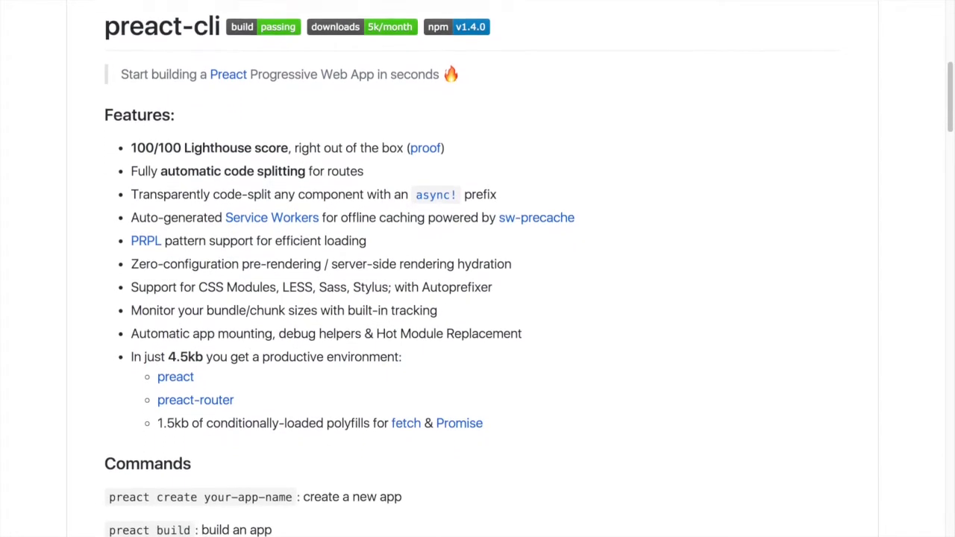
pyautogui.scroll(-3)
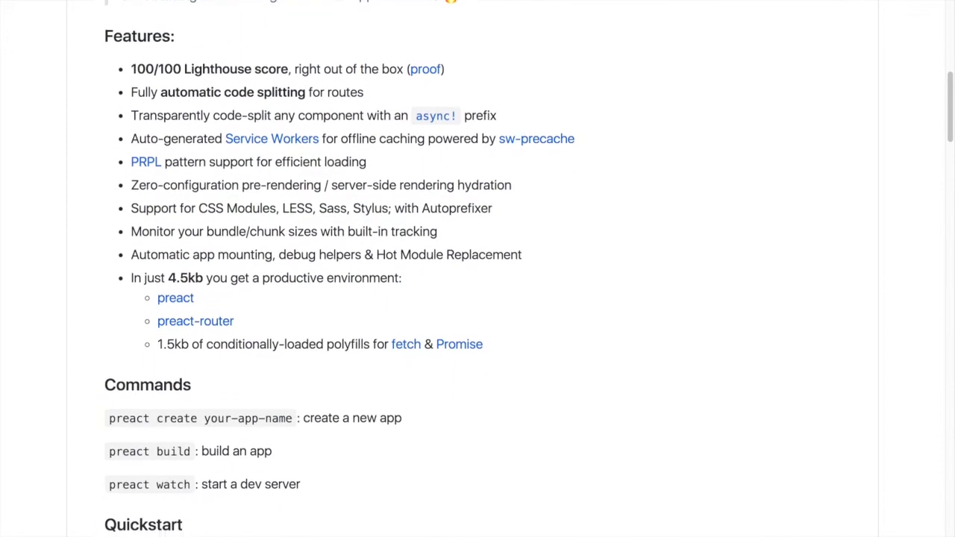
pyautogui.scroll(-3)
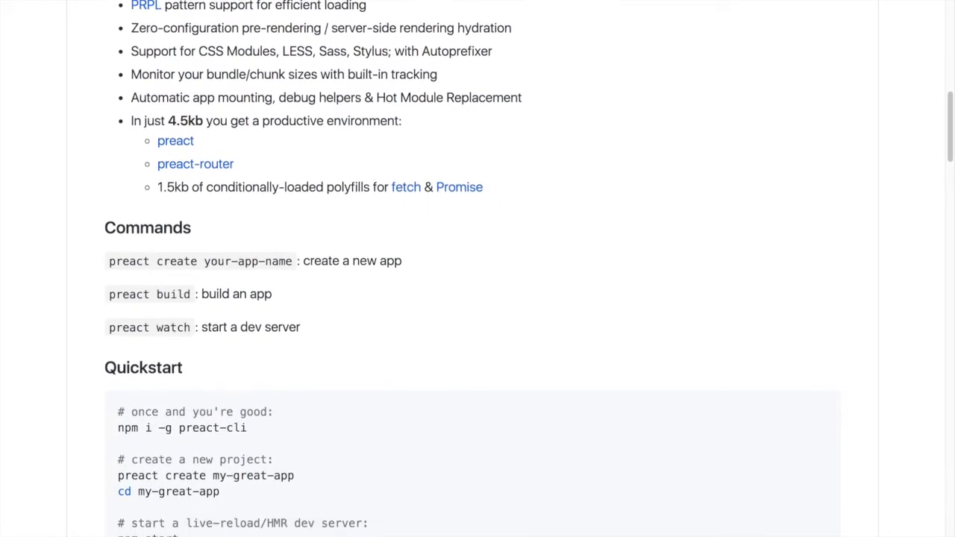
pyautogui.scroll(-3)
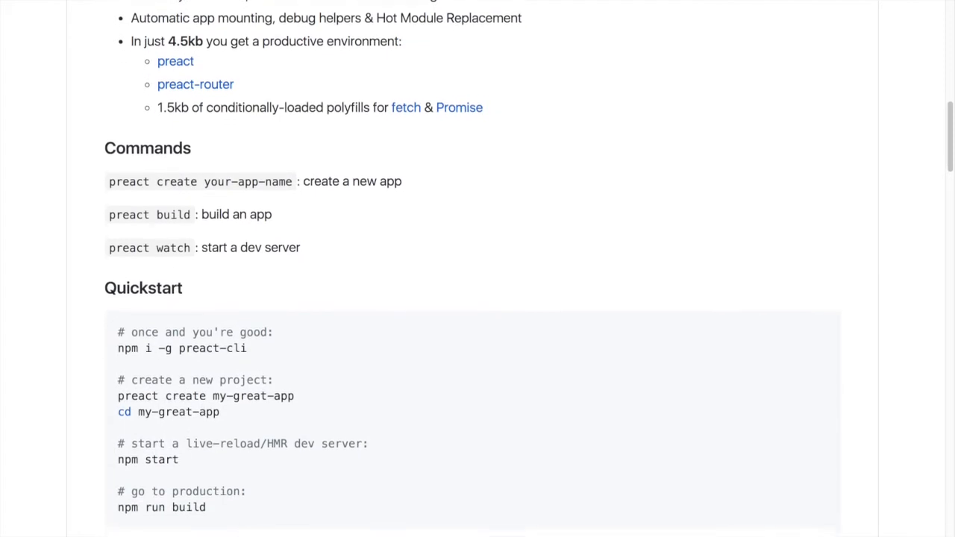
pyautogui.scroll(-3)
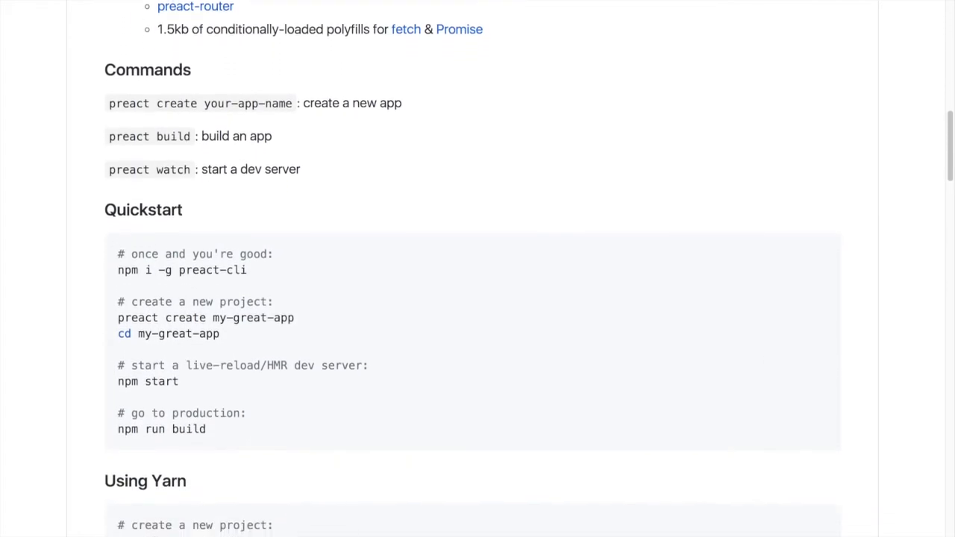
pyautogui.scroll(-3)
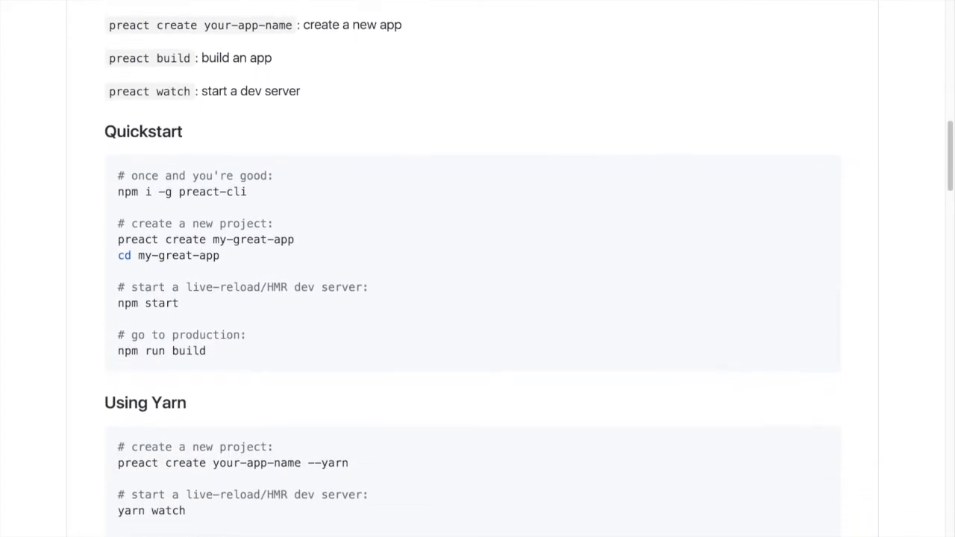
pyautogui.scroll(-3)
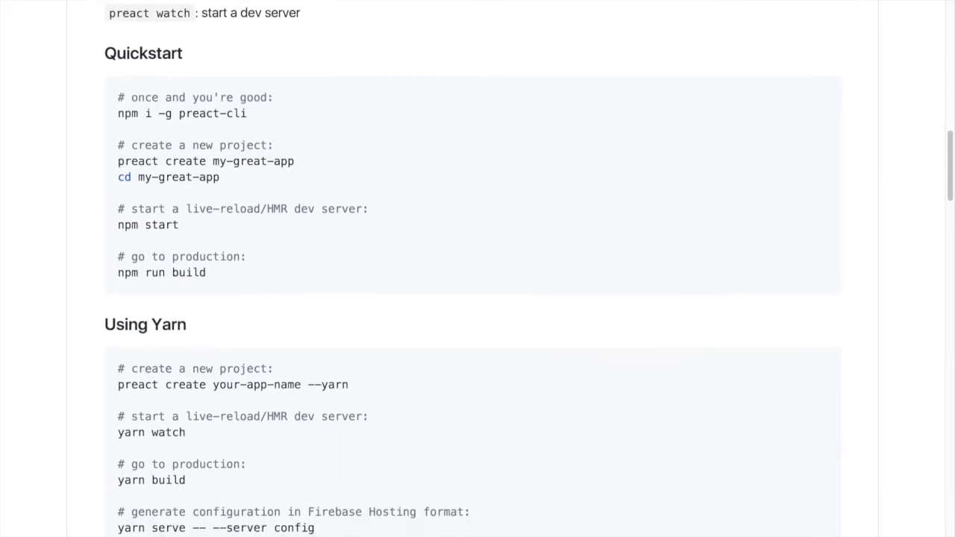
pyautogui.scroll(-3)
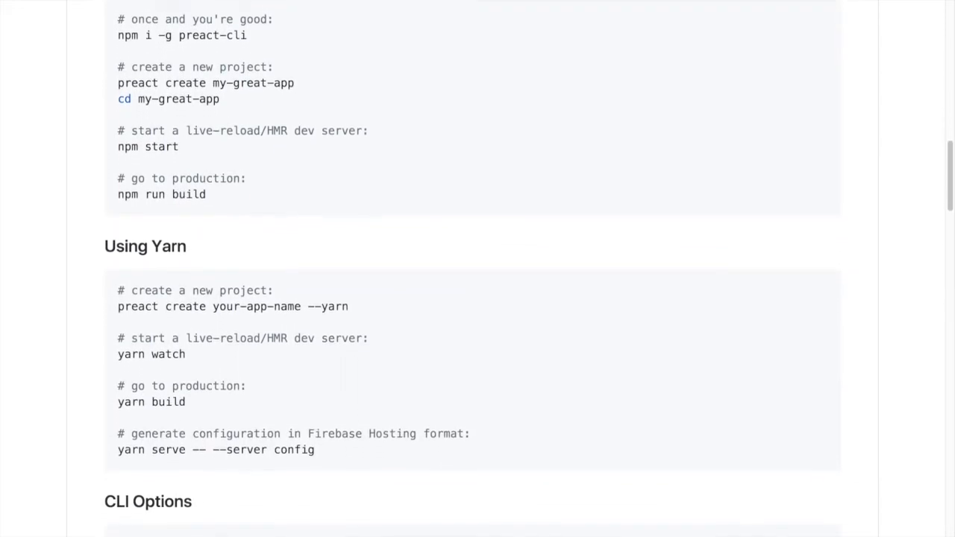
# Read the preact-cli README through the CLI Options and Babel sections
pyautogui.scroll(-3)
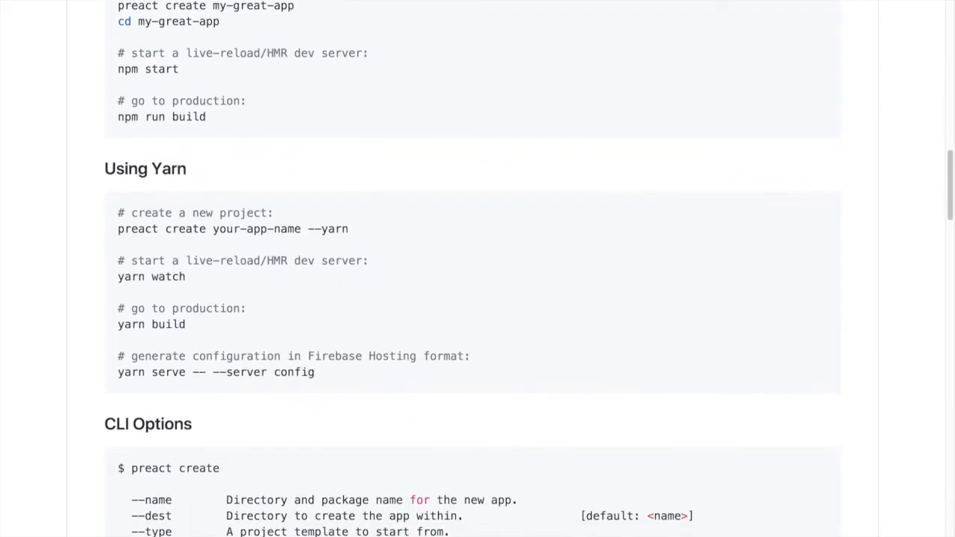
pyautogui.scroll(-3)
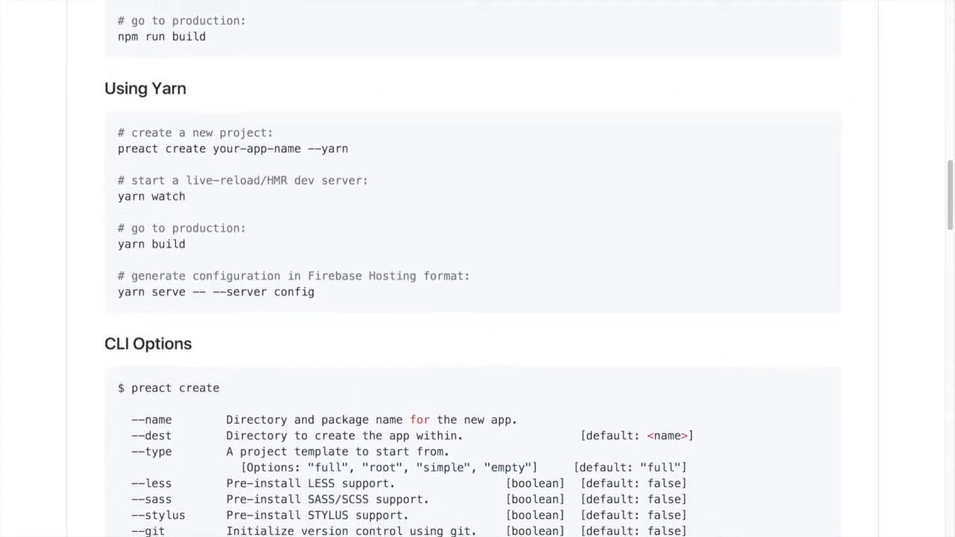
pyautogui.scroll(-3)
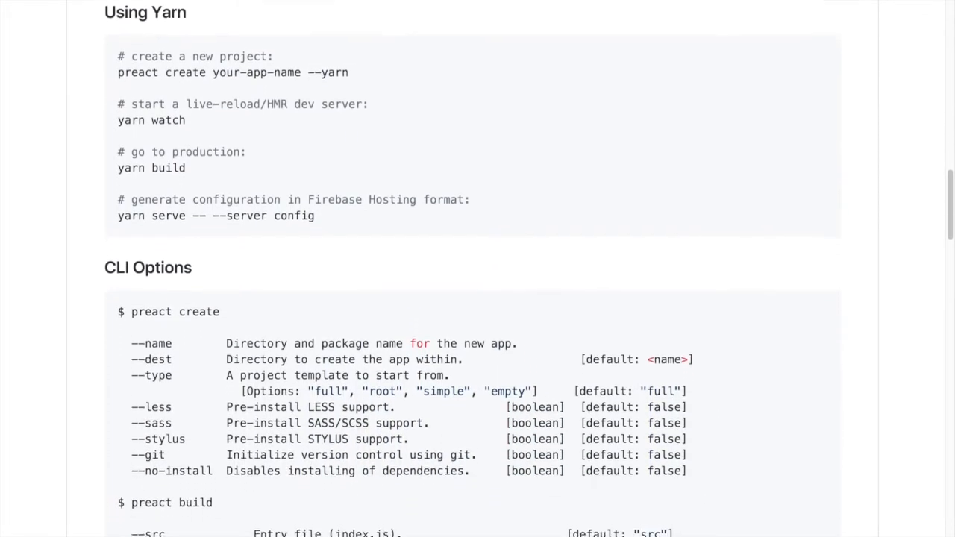
pyautogui.scroll(-3)
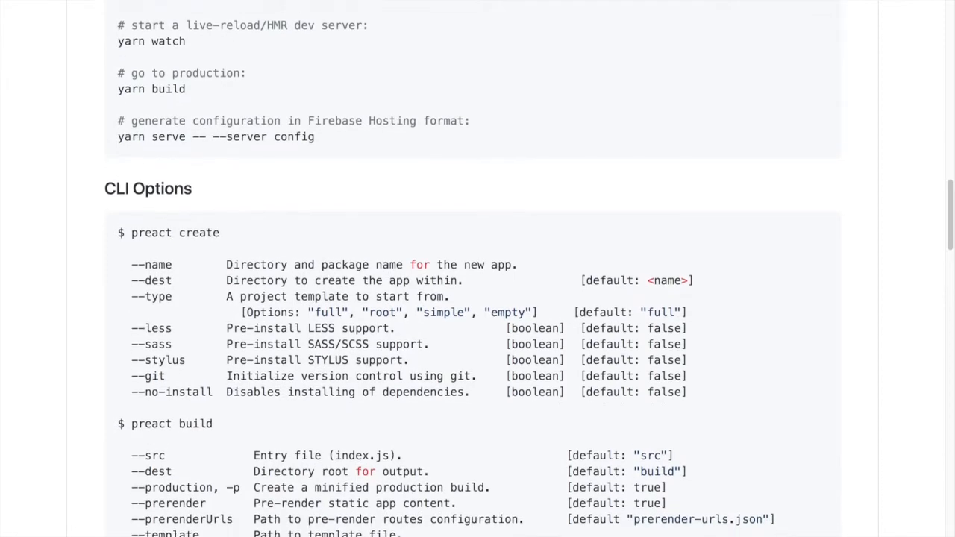
pyautogui.scroll(-3)
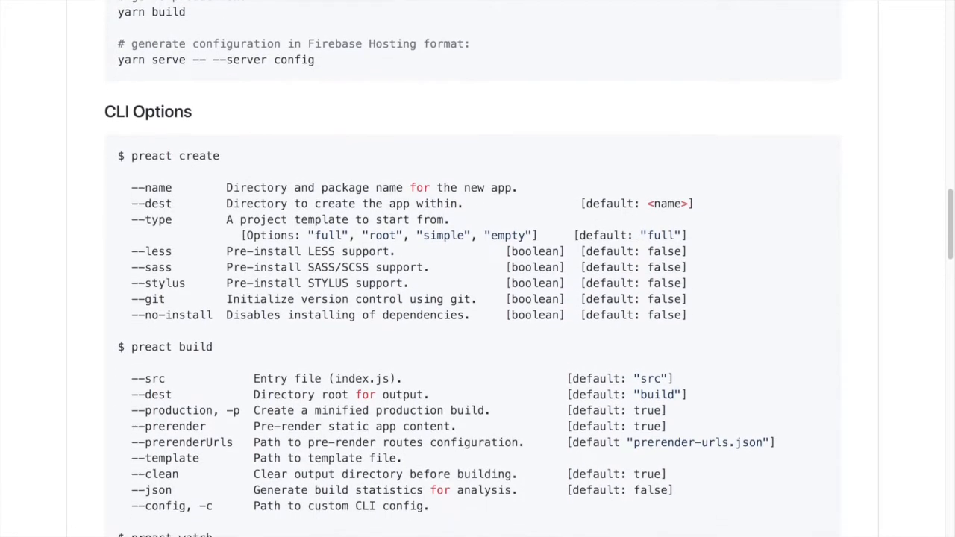
pyautogui.scroll(-3)
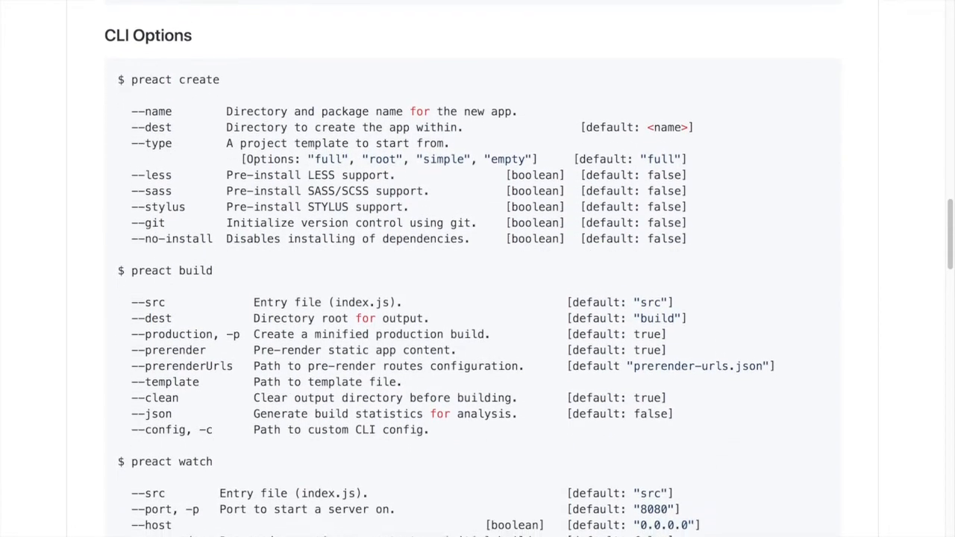
pyautogui.scroll(-3)
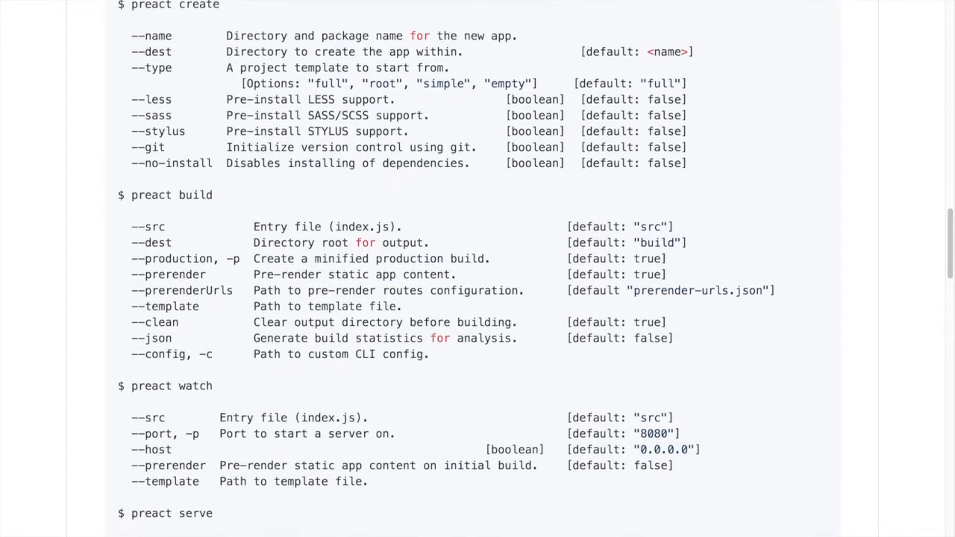
pyautogui.scroll(-3)
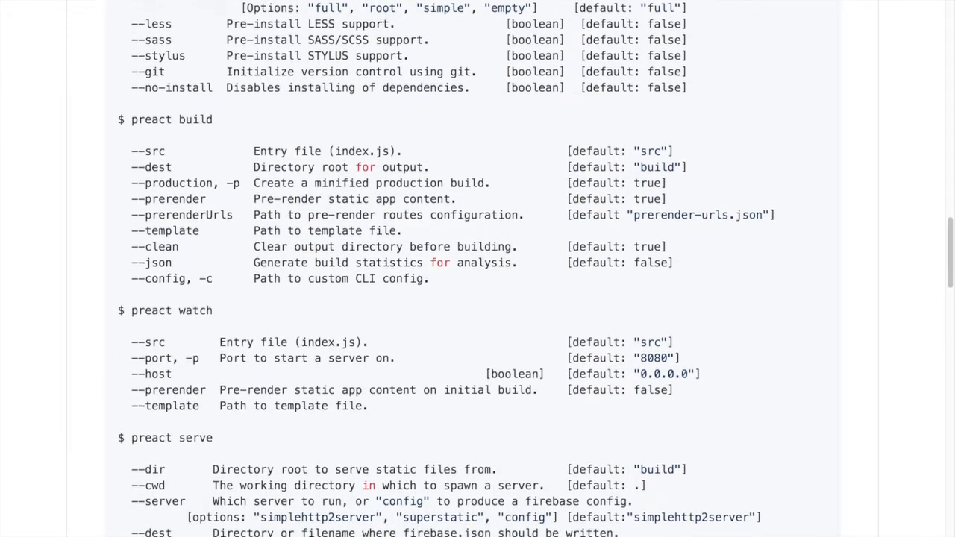
pyautogui.scroll(-3)
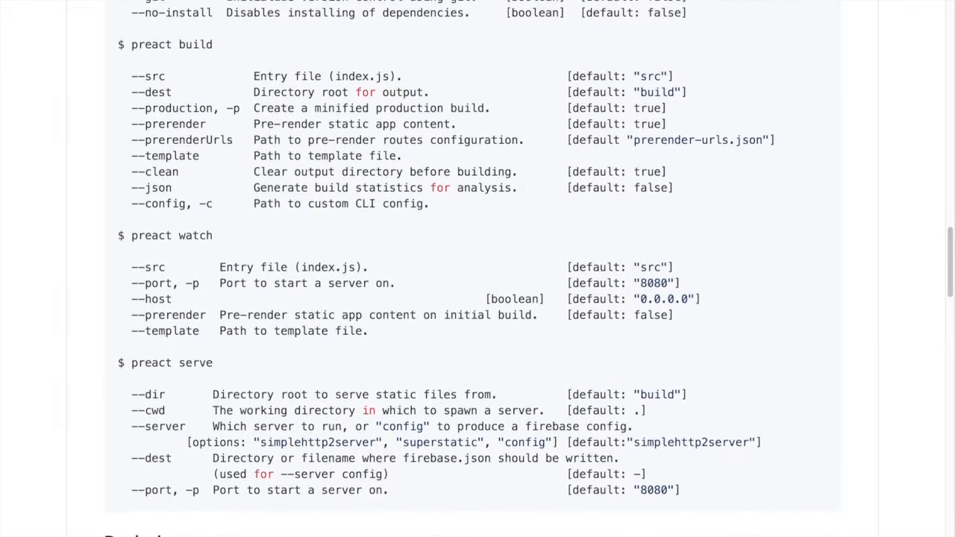
pyautogui.scroll(-3)
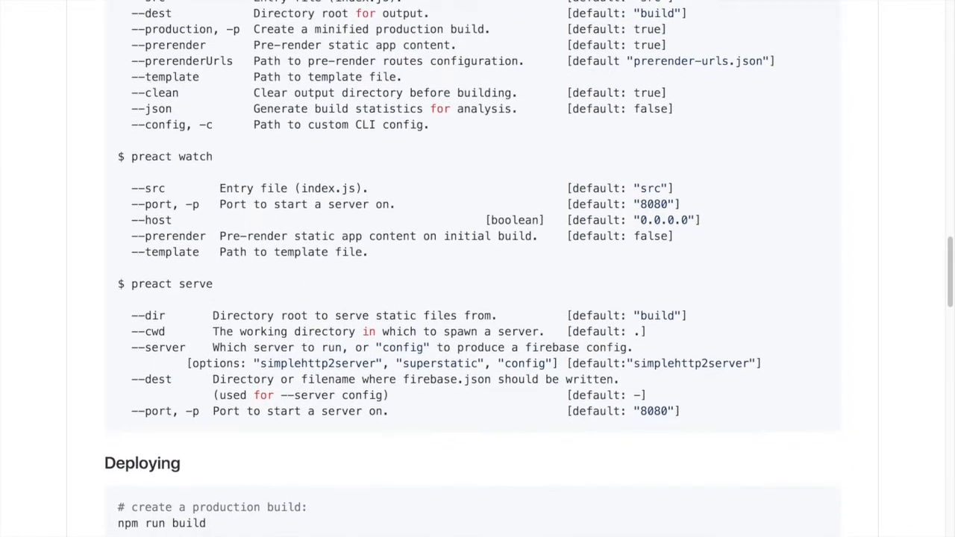
pyautogui.scroll(-3)
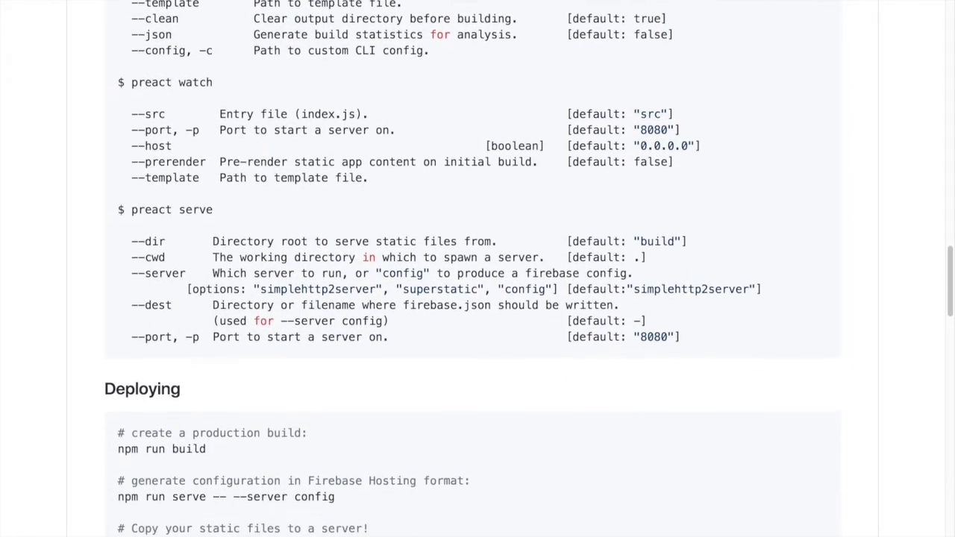
pyautogui.scroll(-3)
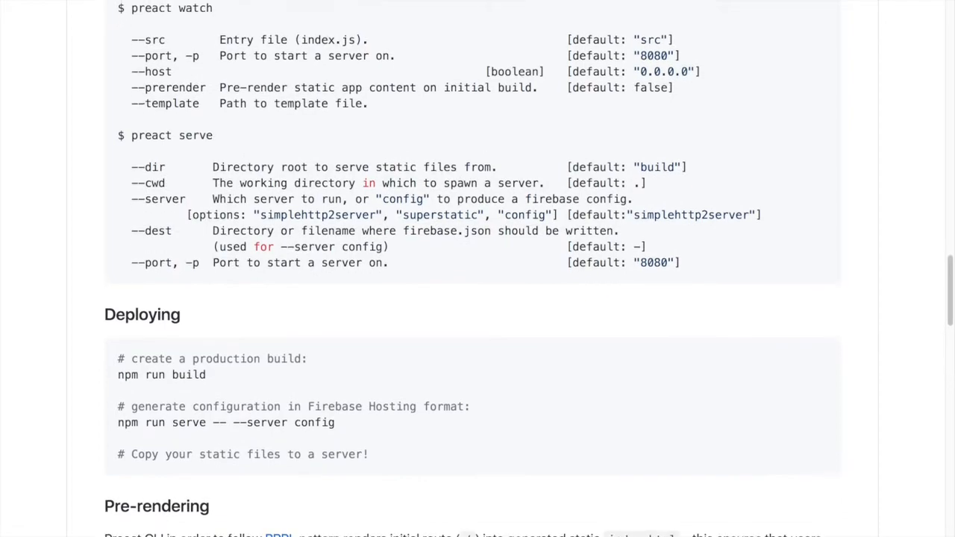
# Continue through the Webpack and Prerender routes sections of the README
pyautogui.scroll(-3)
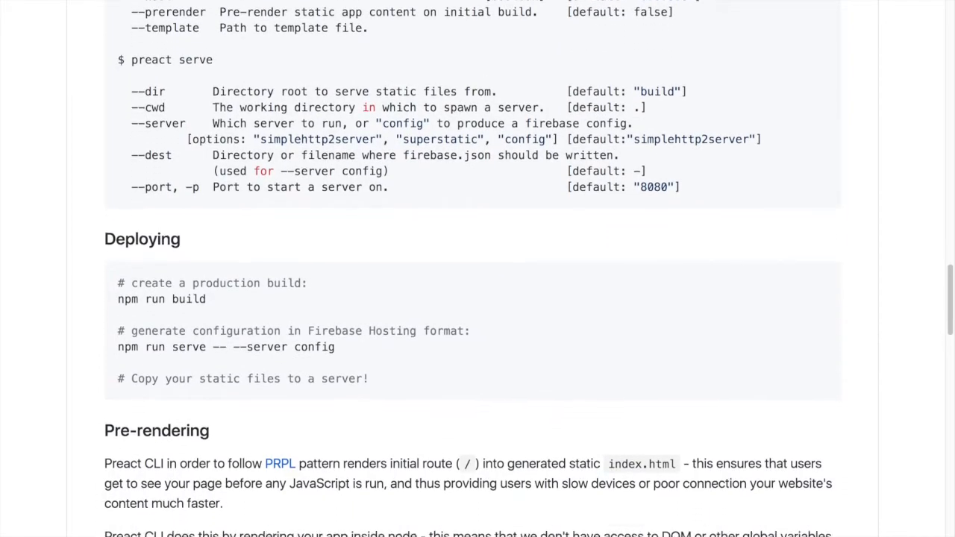
pyautogui.scroll(-3)
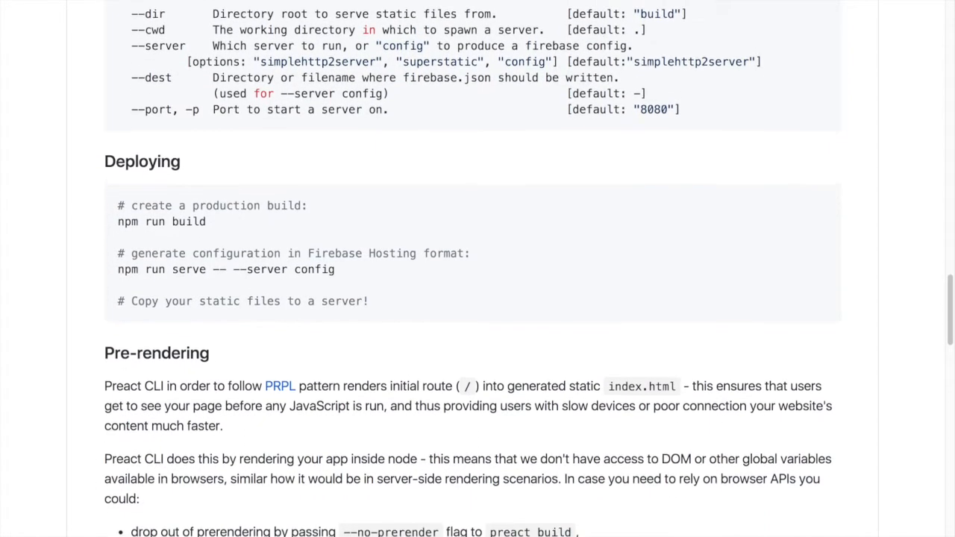
pyautogui.scroll(-3)
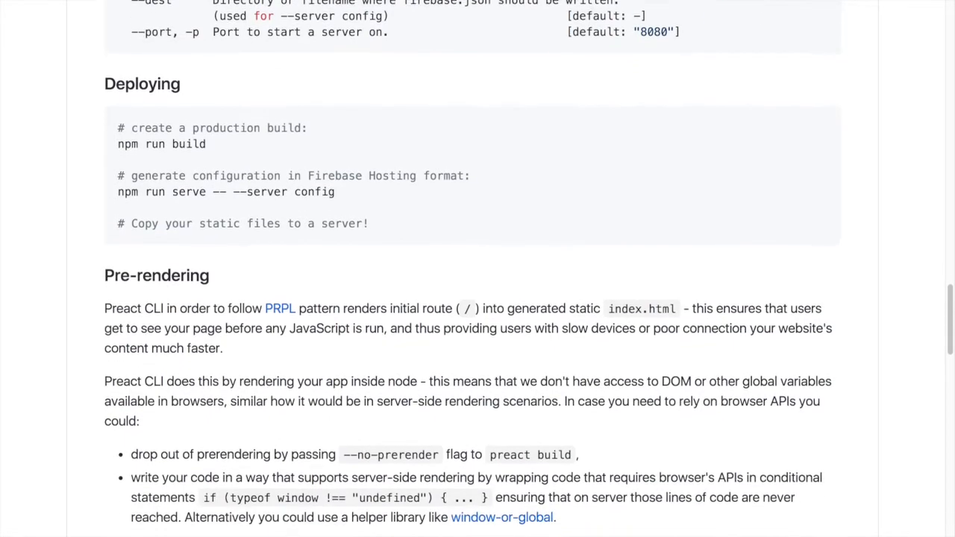
pyautogui.scroll(-3)
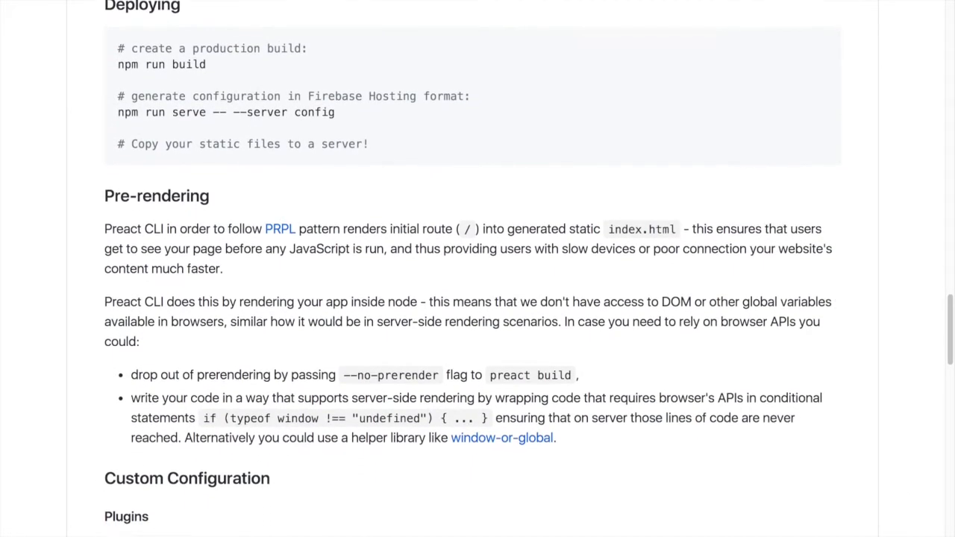
pyautogui.scroll(-3)
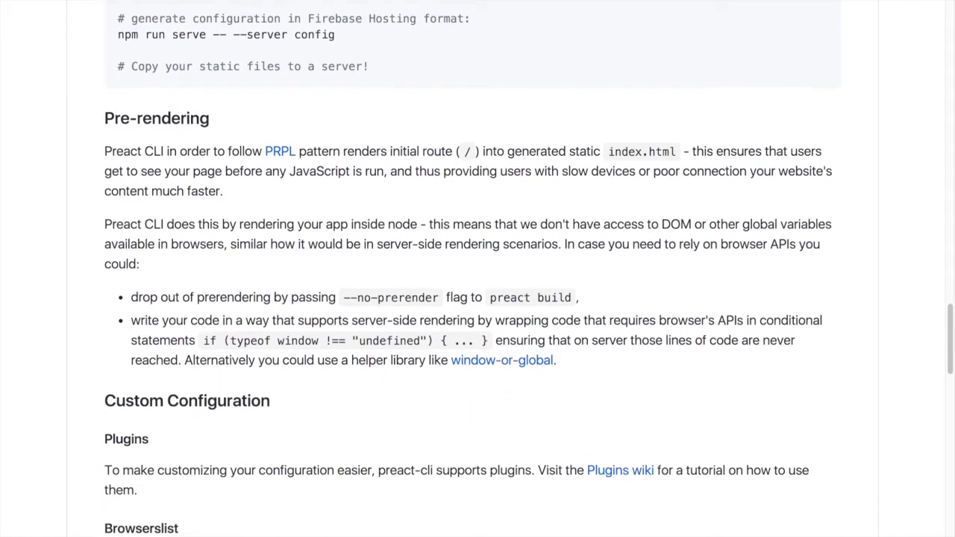
pyautogui.scroll(-3)
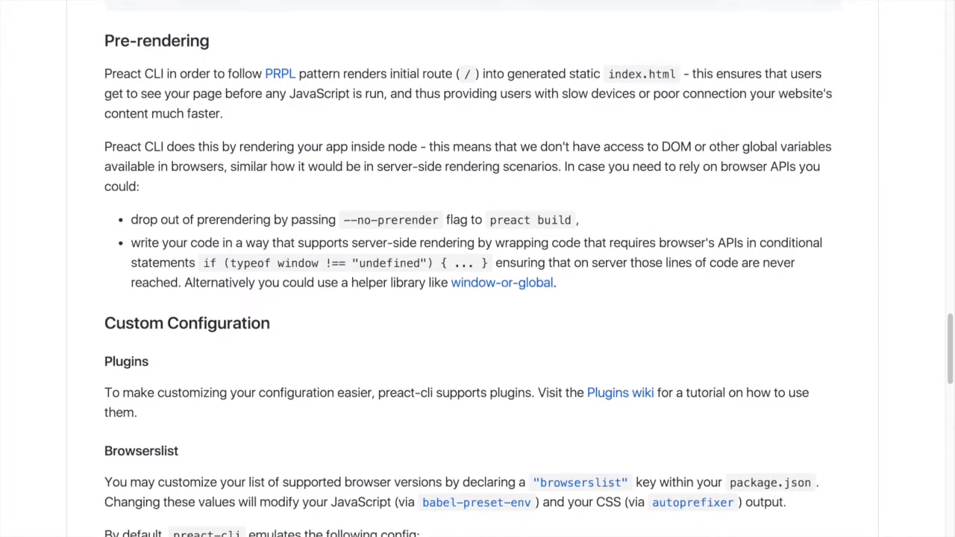
pyautogui.scroll(-3)
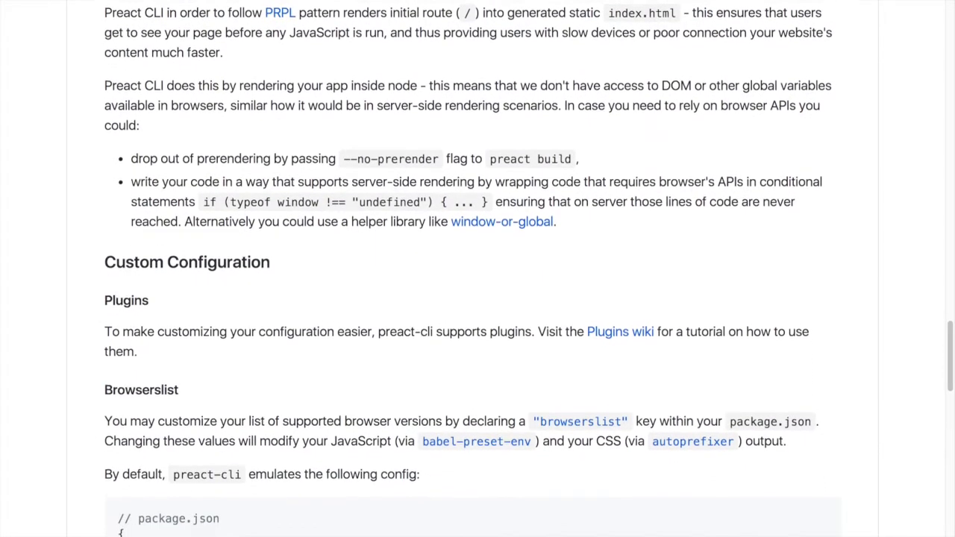
pyautogui.scroll(-3)
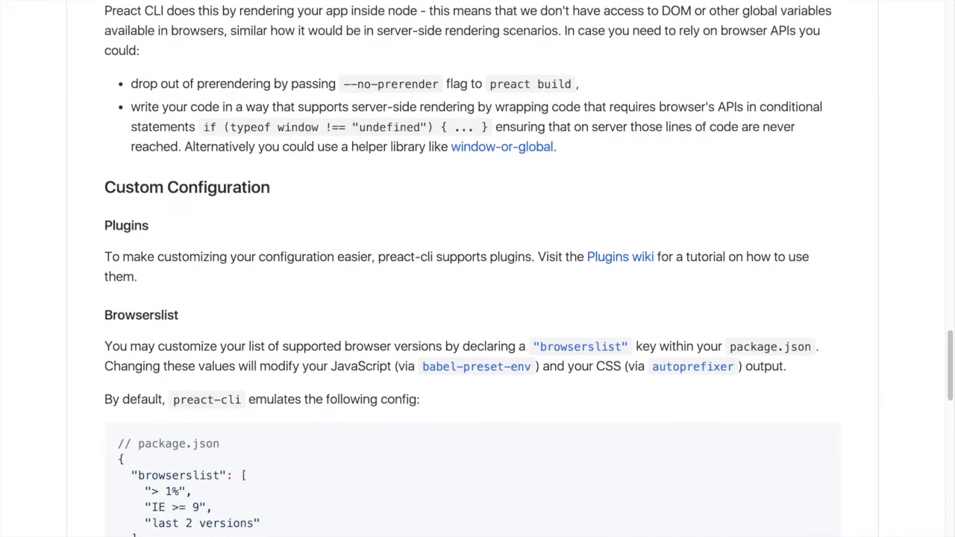
pyautogui.scroll(-3)
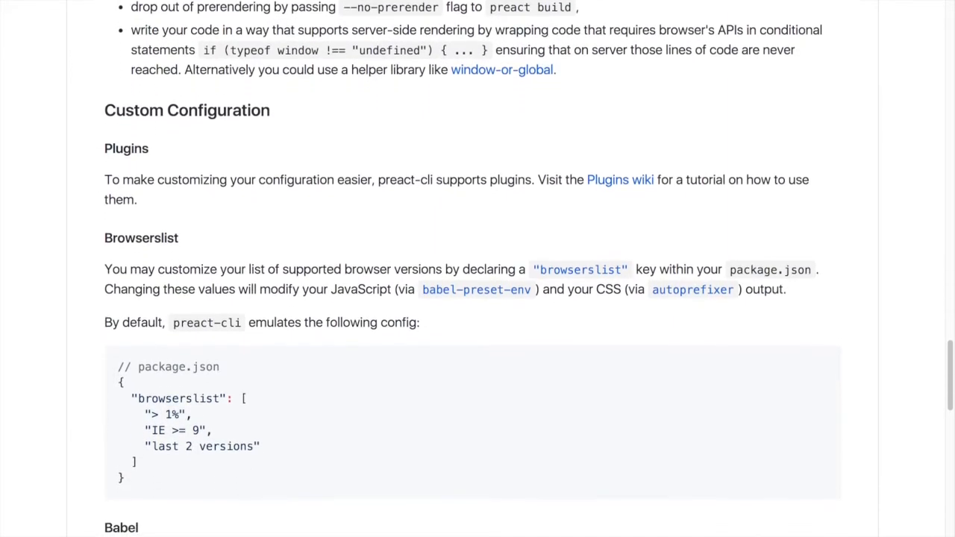
pyautogui.scroll(-3)
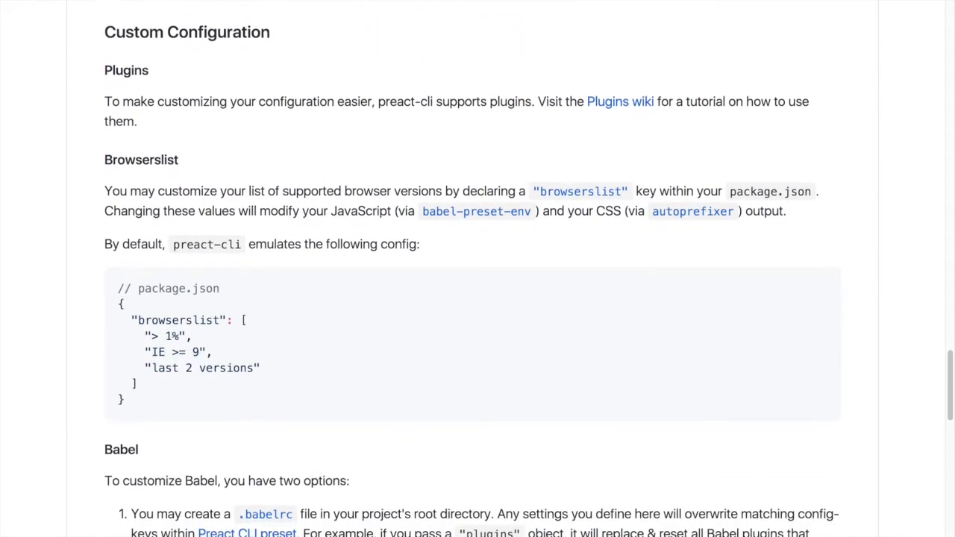
pyautogui.scroll(-3)
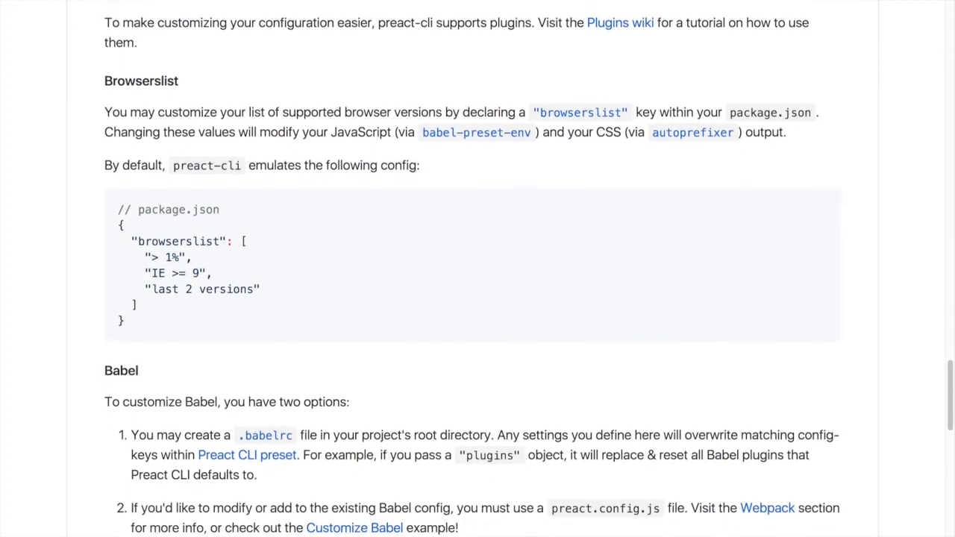
pyautogui.scroll(-3)
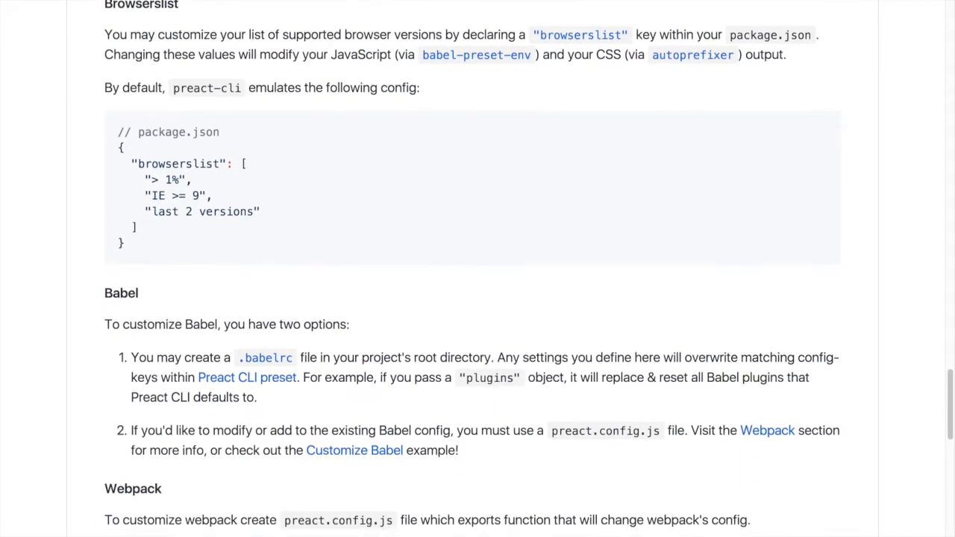
# Read on through the Template section to the end of the README
pyautogui.scroll(-3)
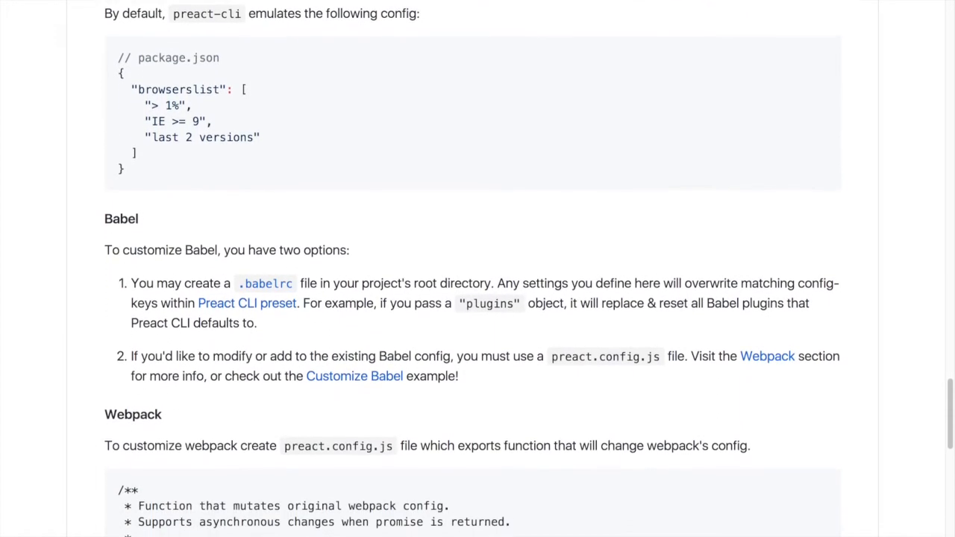
pyautogui.scroll(-3)
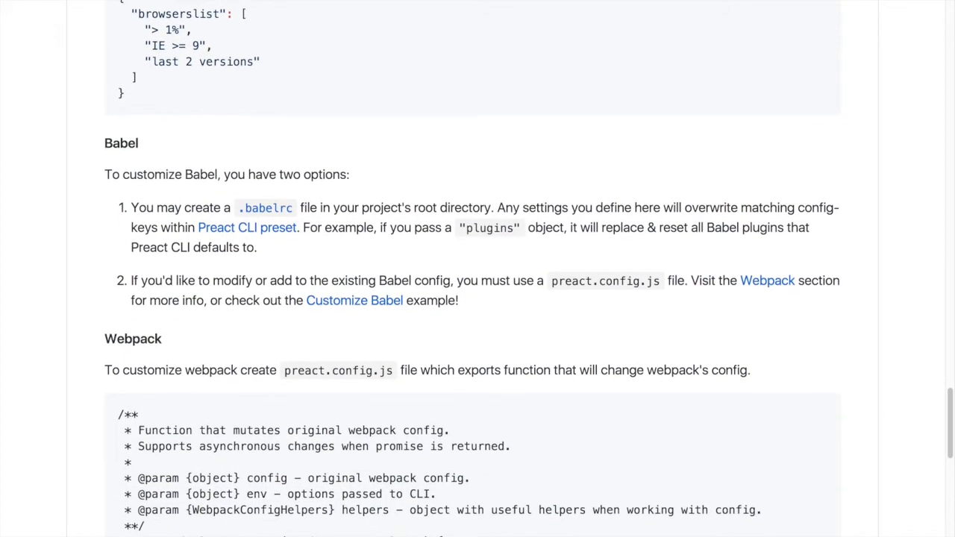
pyautogui.scroll(-3)
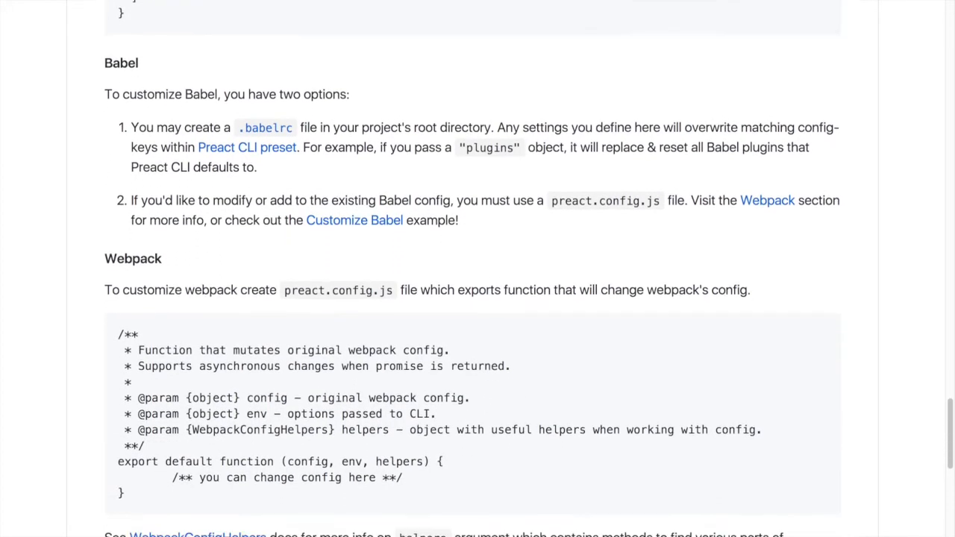
pyautogui.scroll(-3)
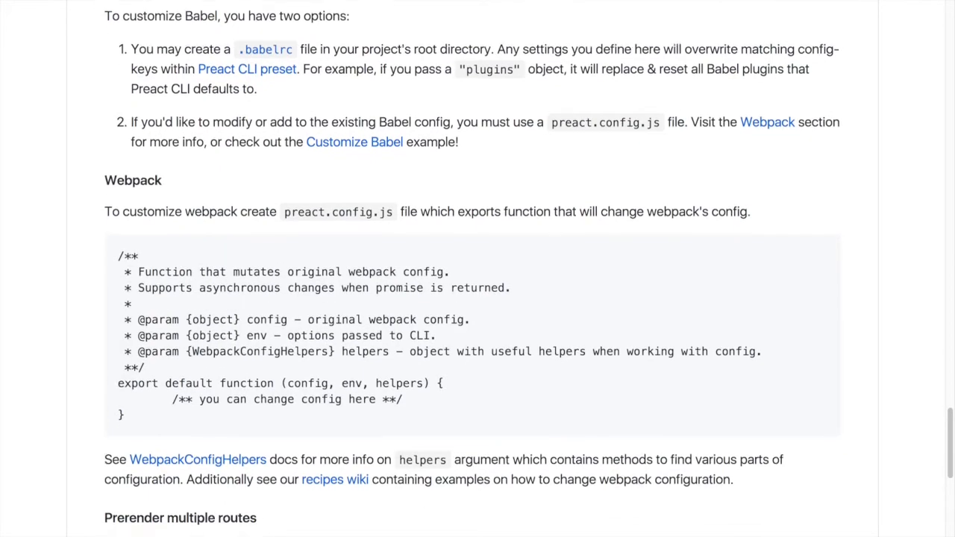
pyautogui.scroll(-3)
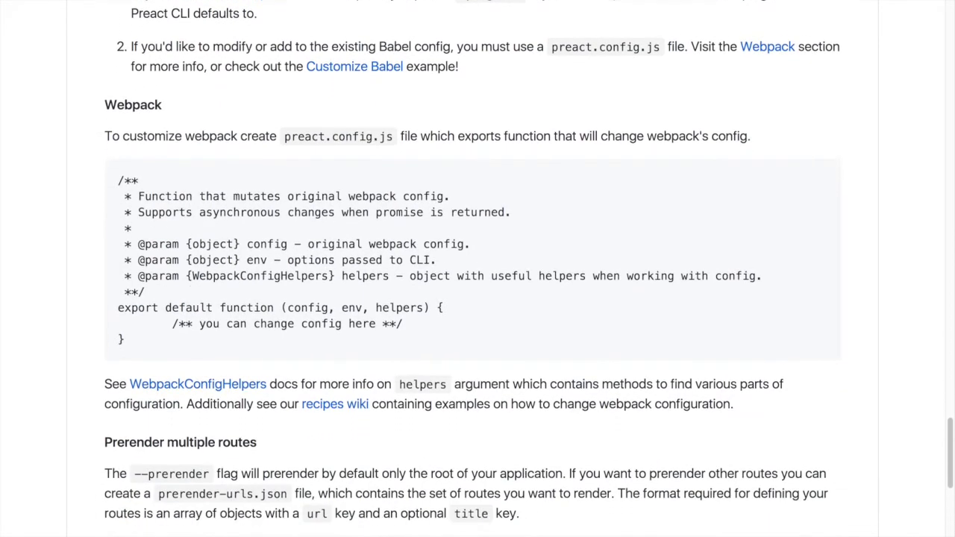
pyautogui.scroll(-3)
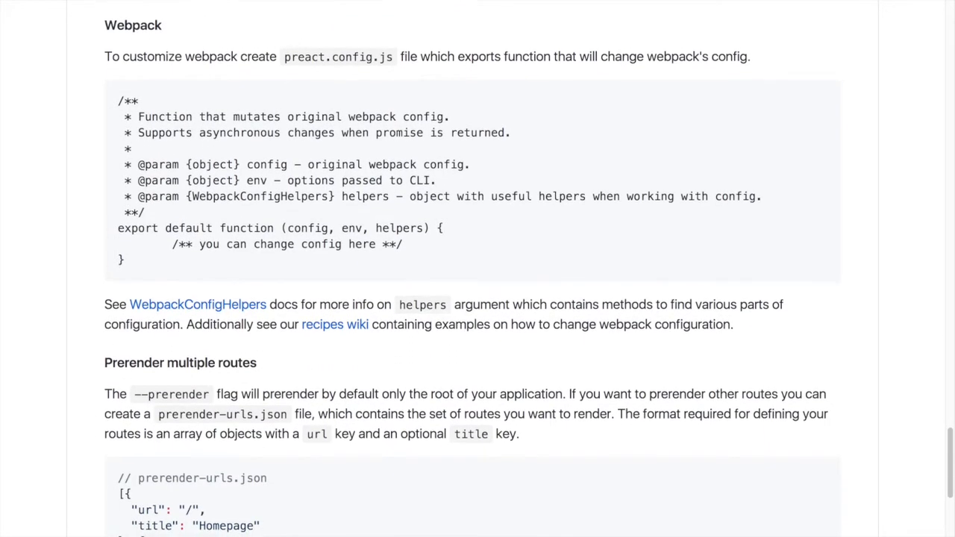
pyautogui.scroll(-3)
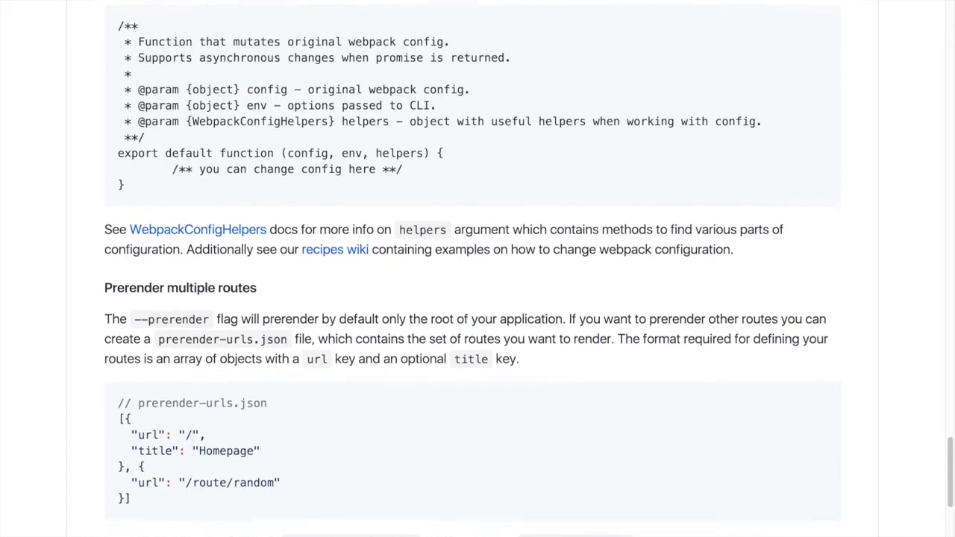
pyautogui.scroll(-3)
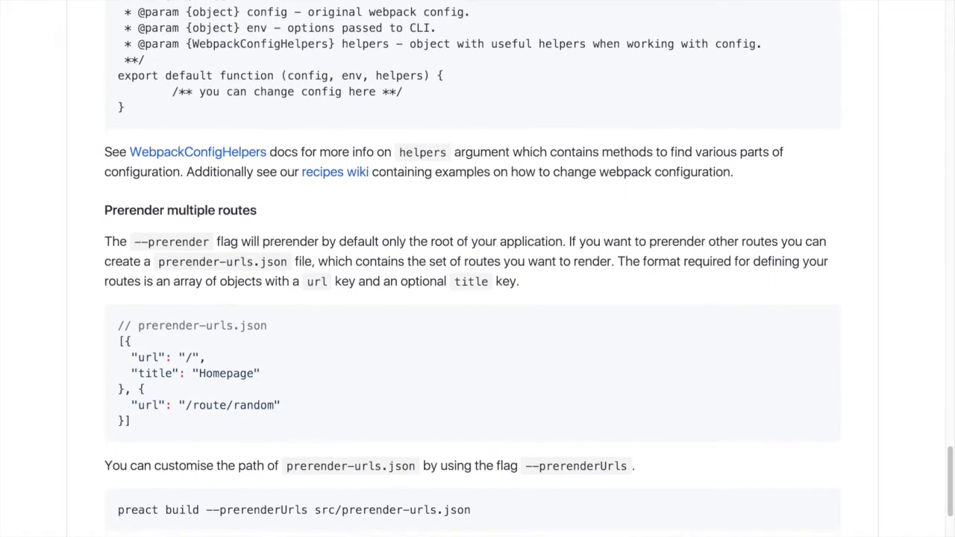
pyautogui.scroll(-3)
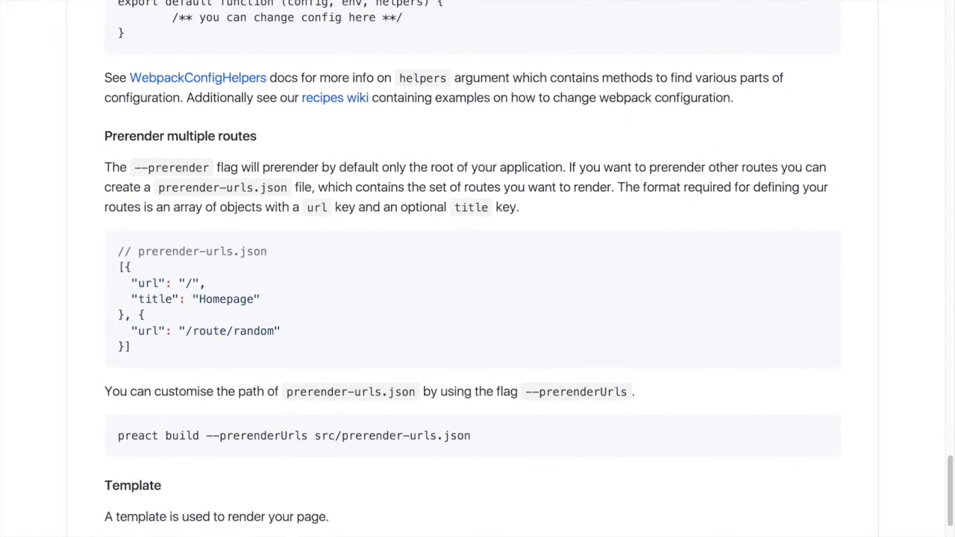
pyautogui.scroll(-3)
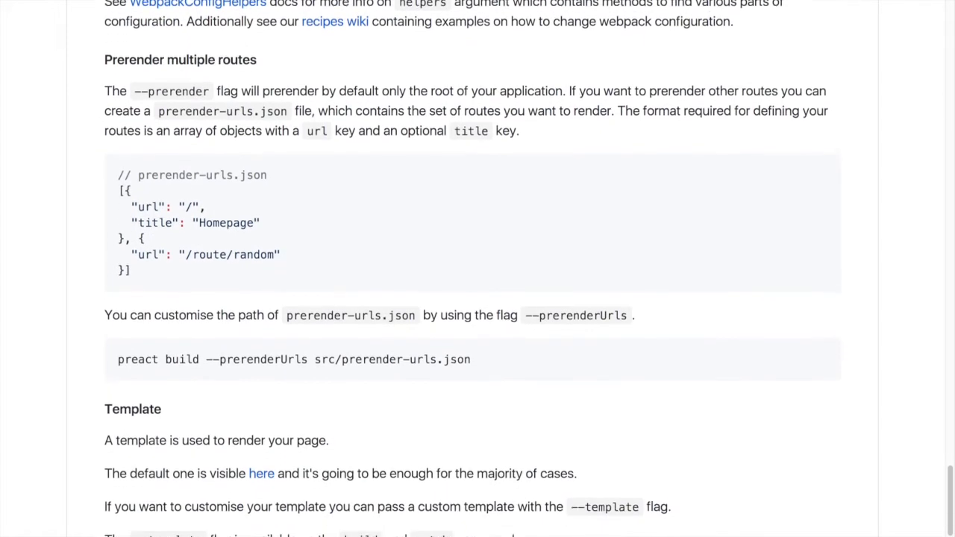
pyautogui.scroll(-3)
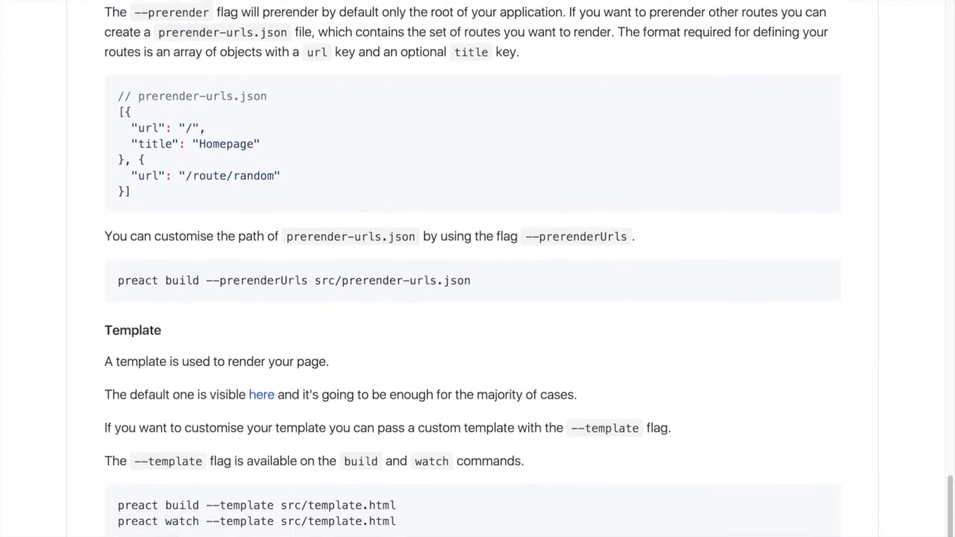
pyautogui.scroll(-3)
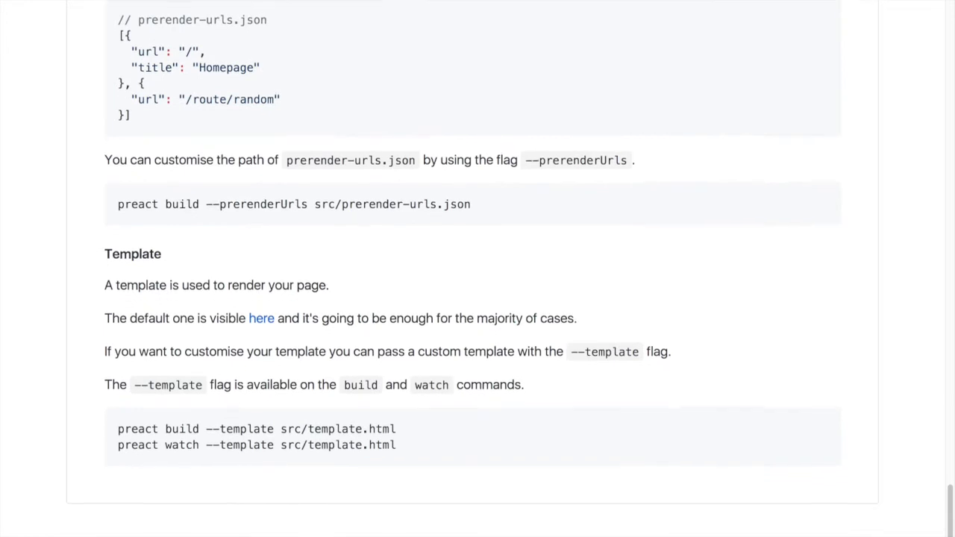
pyautogui.scroll(-3)
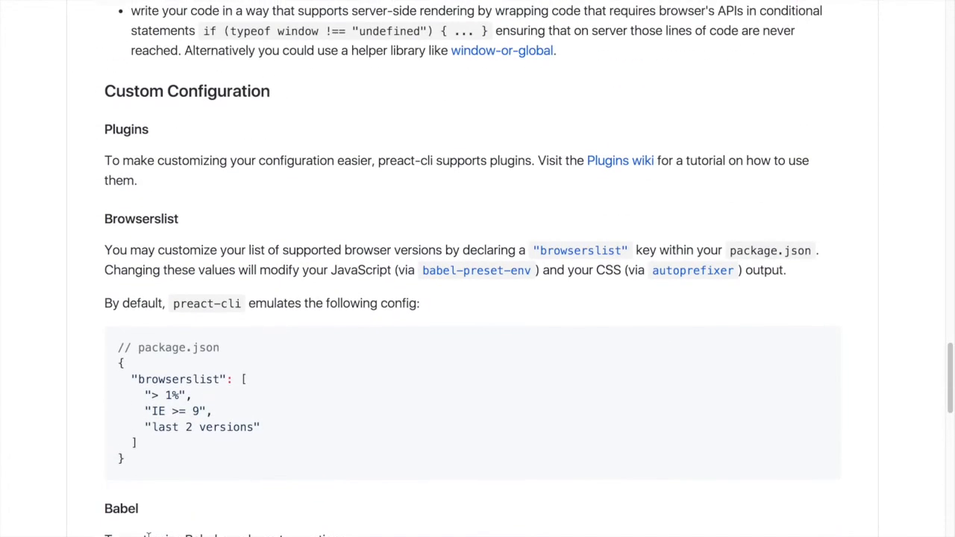
# Scroll back up to the Custom Configuration Plugins and Browserslist section
pyautogui.scroll(3)
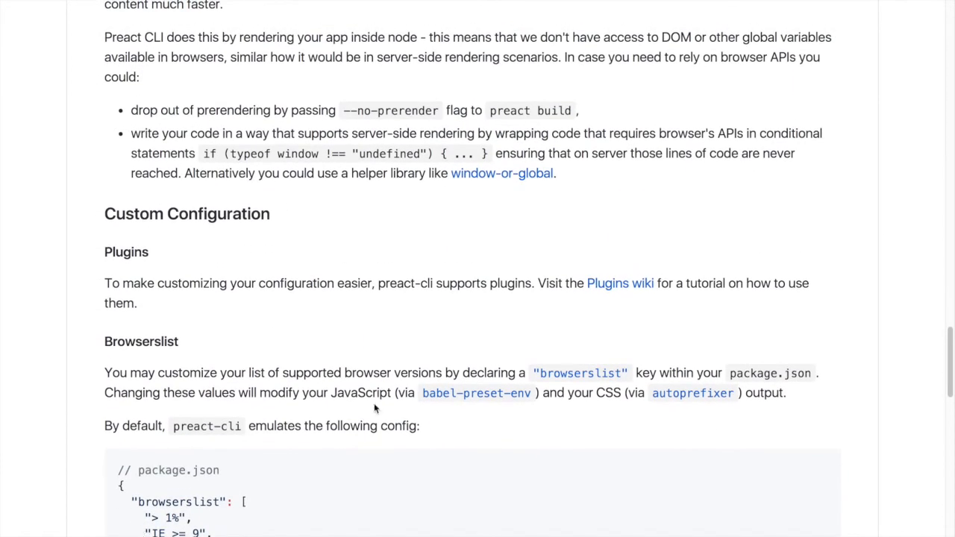
pyautogui.moveTo(597, 305)
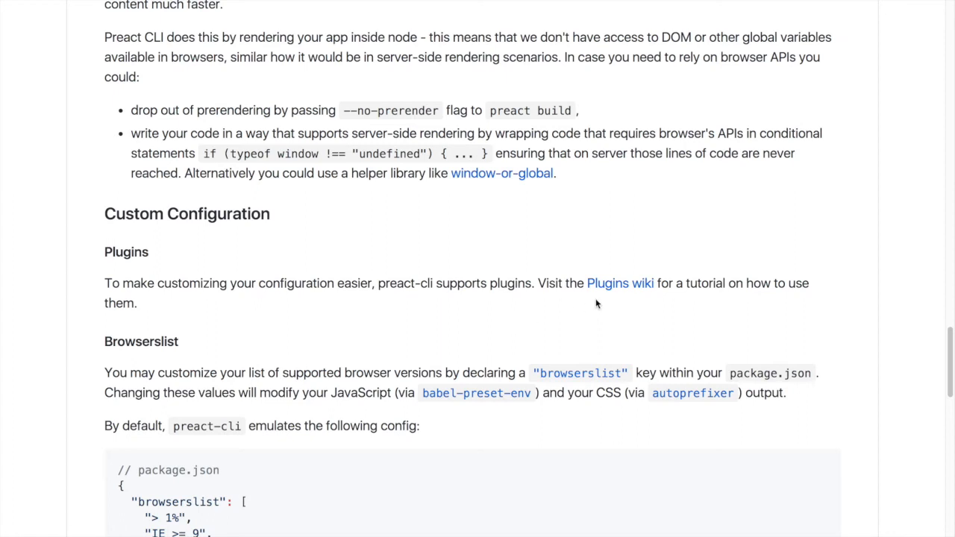
# Open the preact-cli Plugins wiki page and bring its List of Plugins into view
pyautogui.click(620, 284)
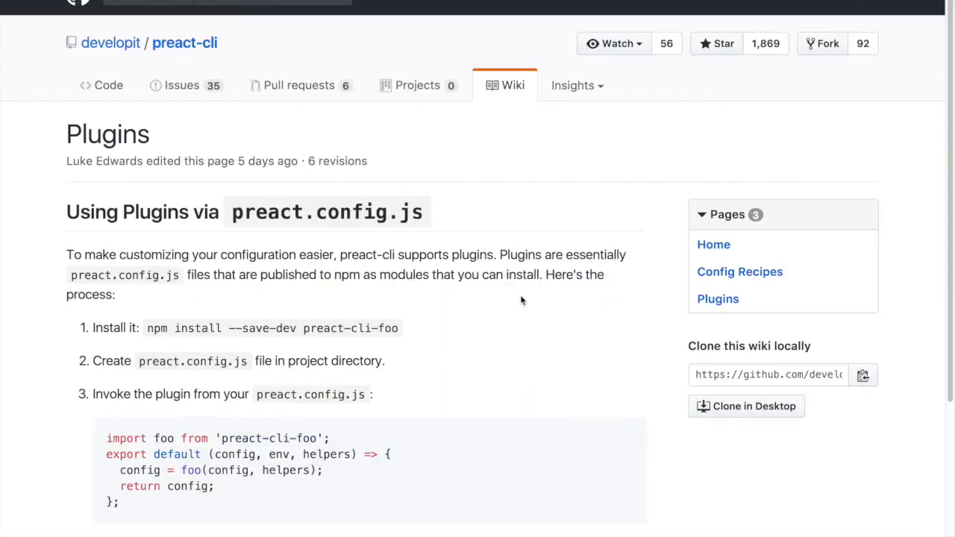
pyautogui.scroll(-3)
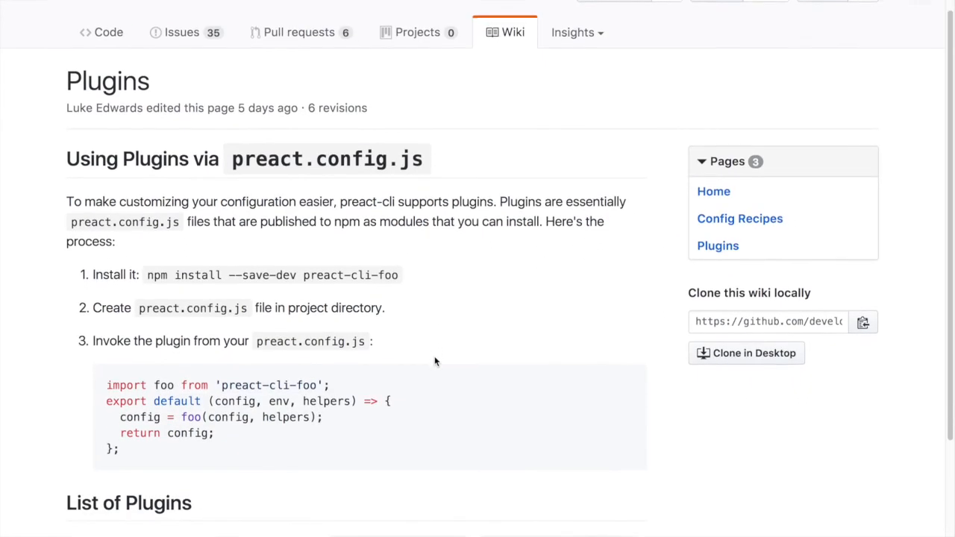
pyautogui.scroll(-3)
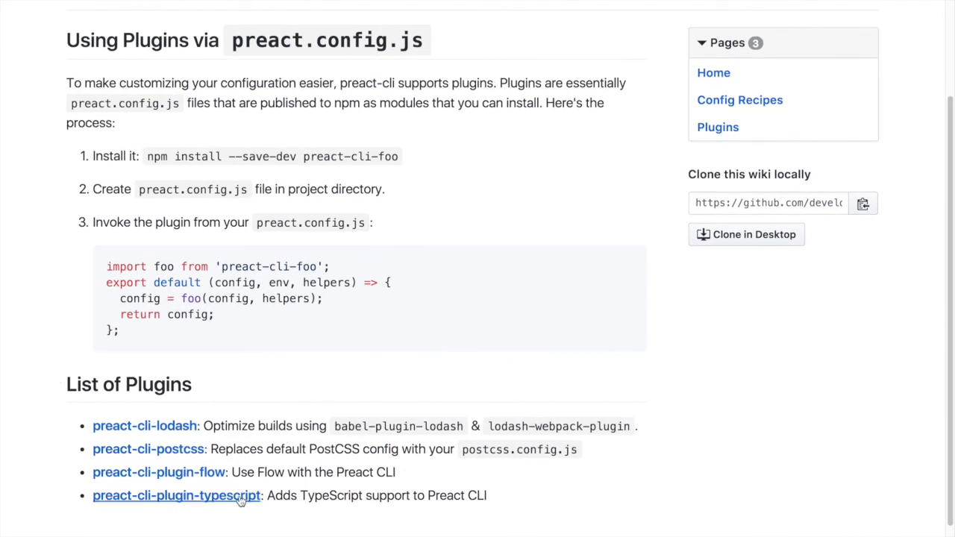
# Open the preact-cli-plugin-typescript repository and read its README through Installation and Usage
pyautogui.click(173, 495)
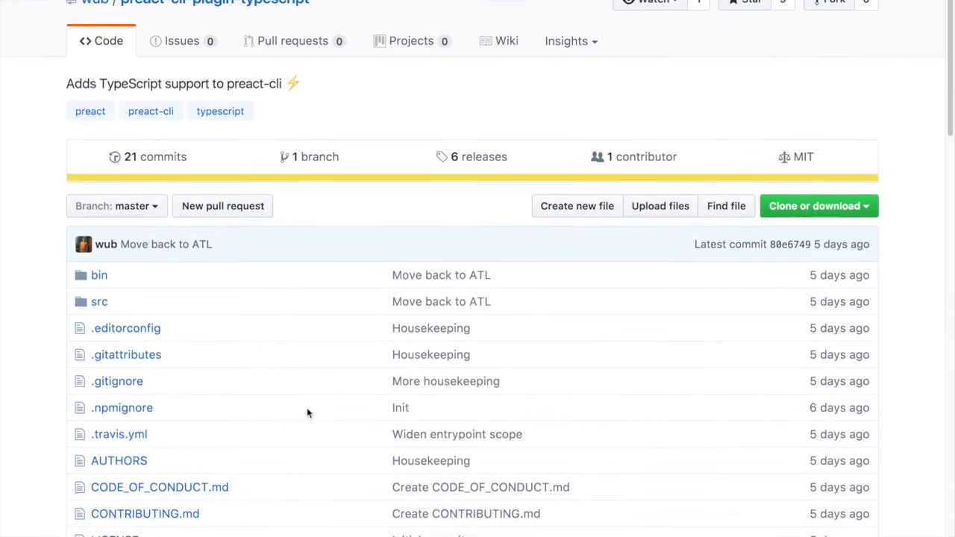
pyautogui.scroll(-3)
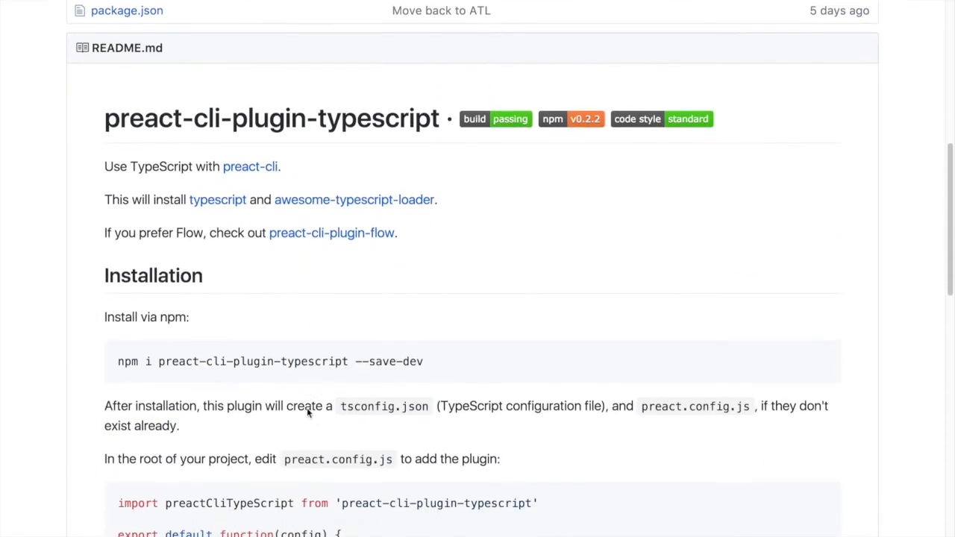
pyautogui.scroll(-3)
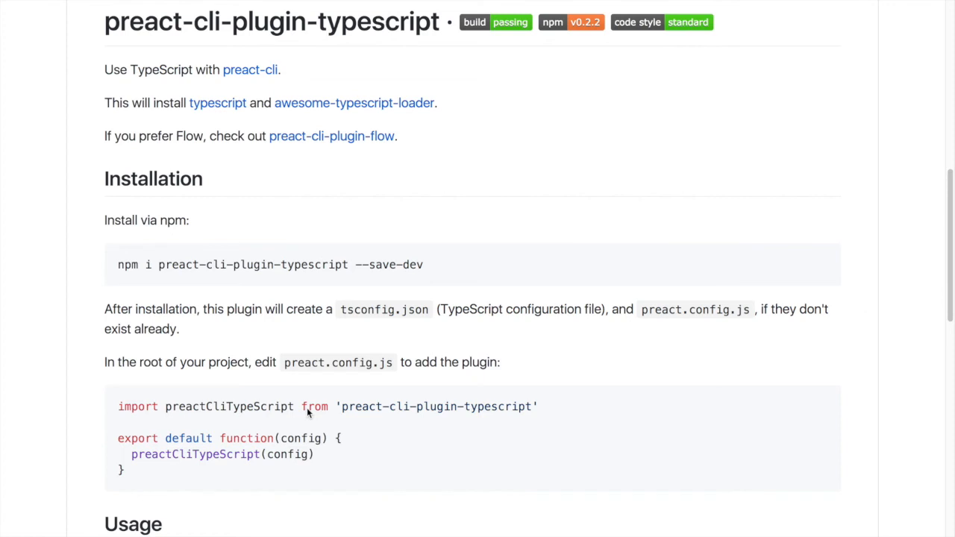
pyautogui.scroll(-3)
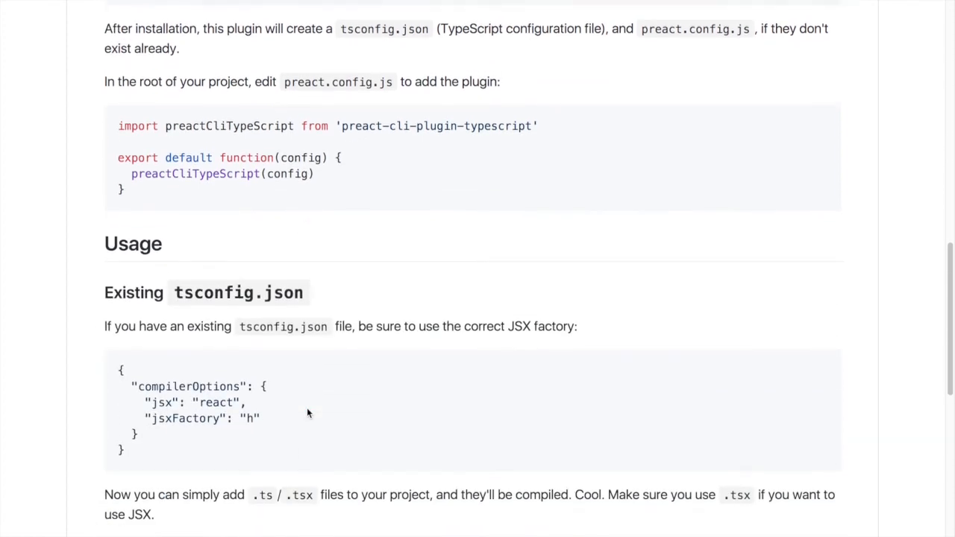
pyautogui.scroll(-3)
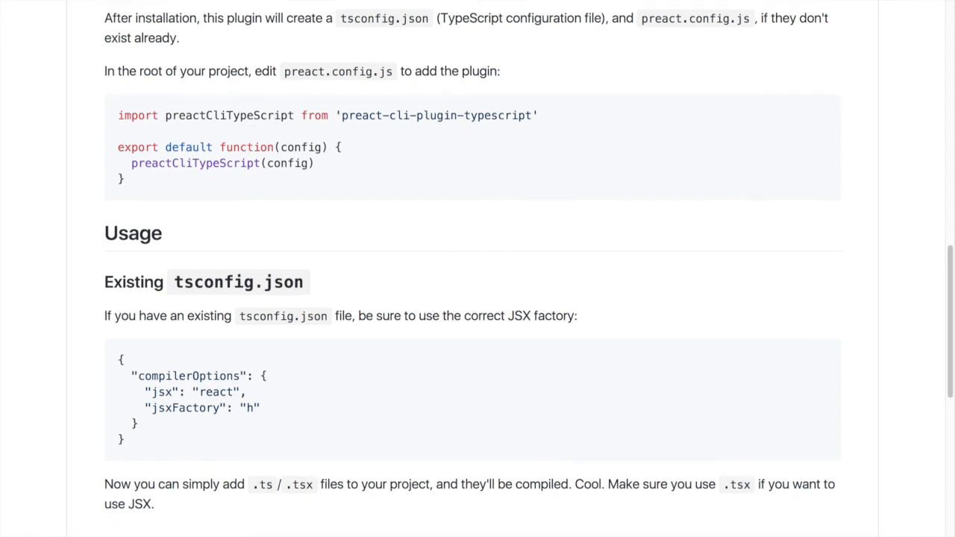
# Continue the README through mixing JavaScript with TypeScript to Changing the entrypoint
pyautogui.scroll(-3)
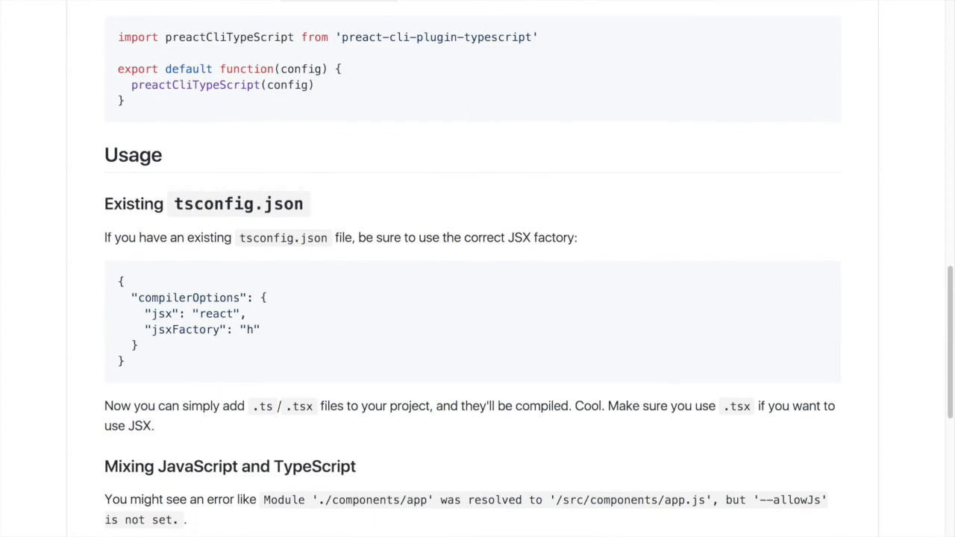
pyautogui.scroll(-3)
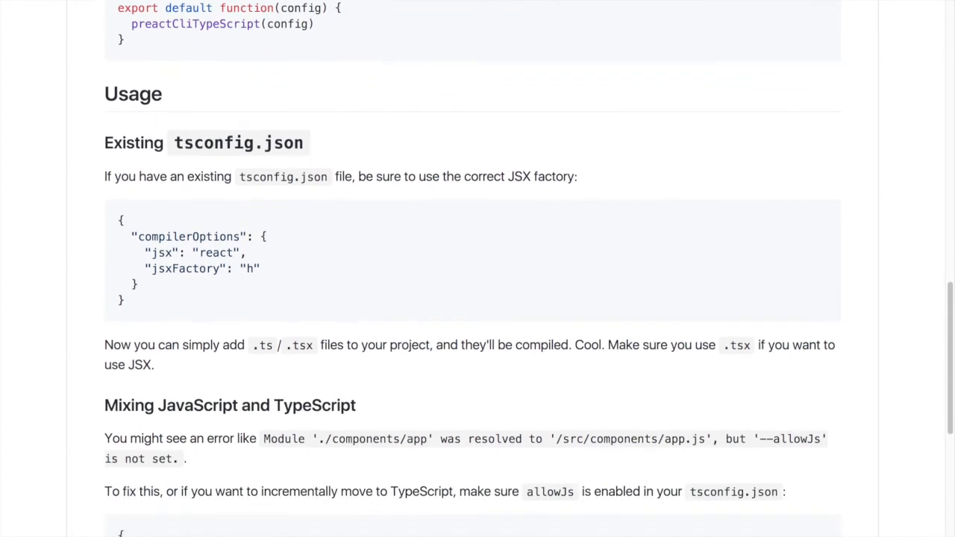
pyautogui.scroll(-3)
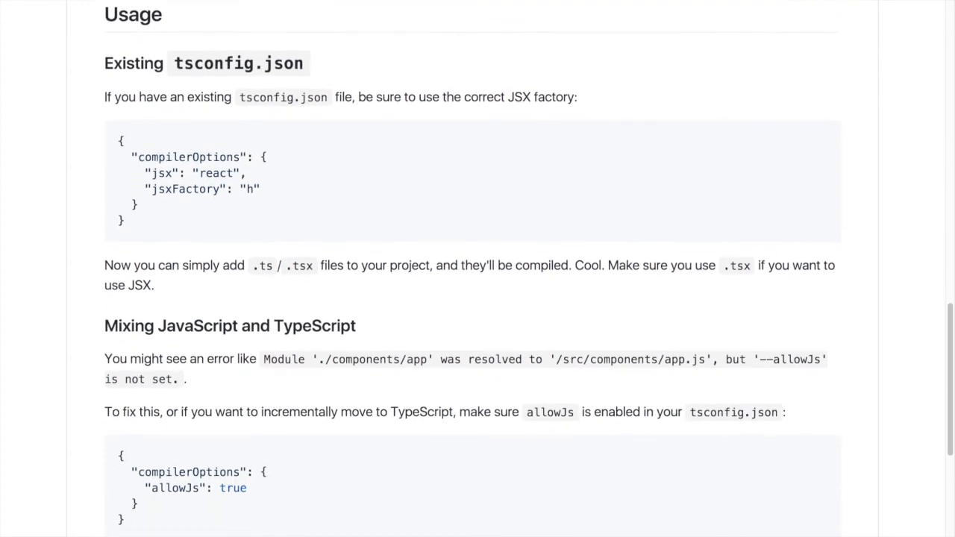
pyautogui.scroll(-3)
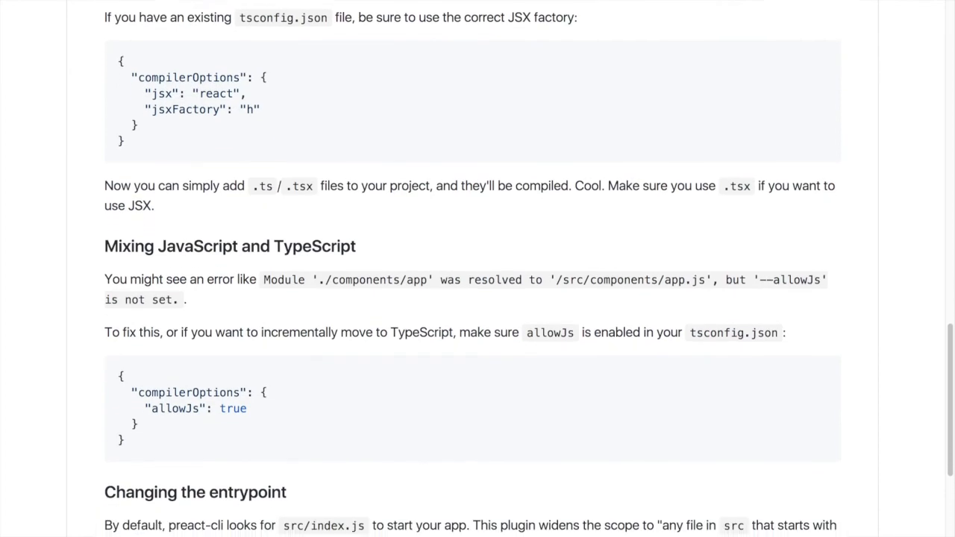